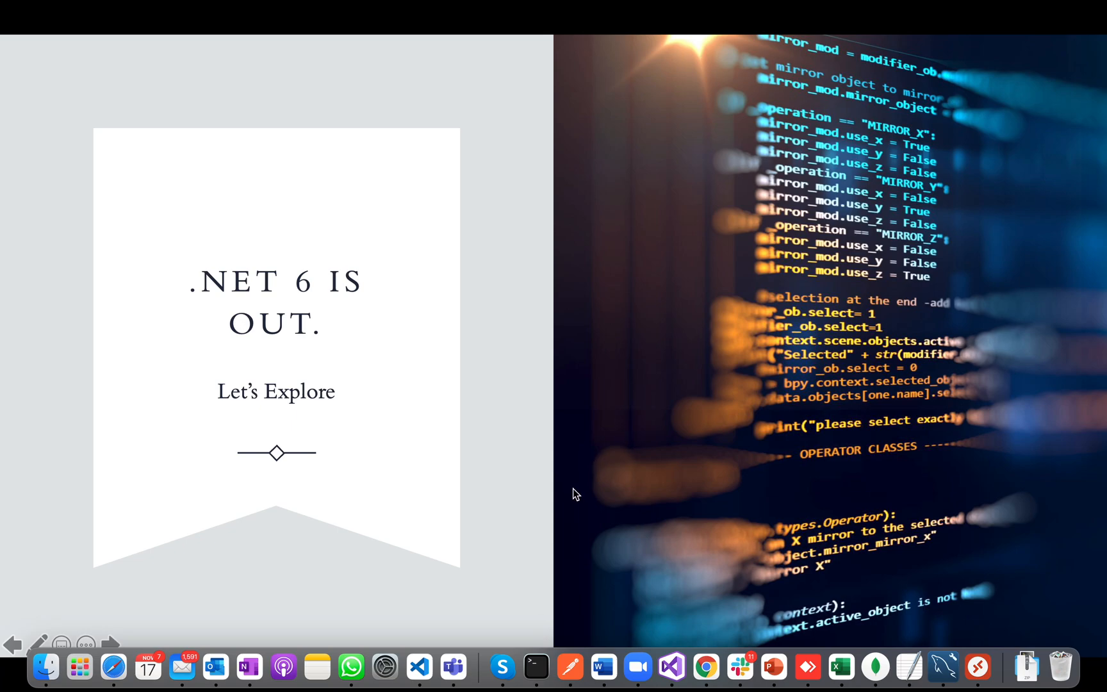
mouse_move(489, 468)
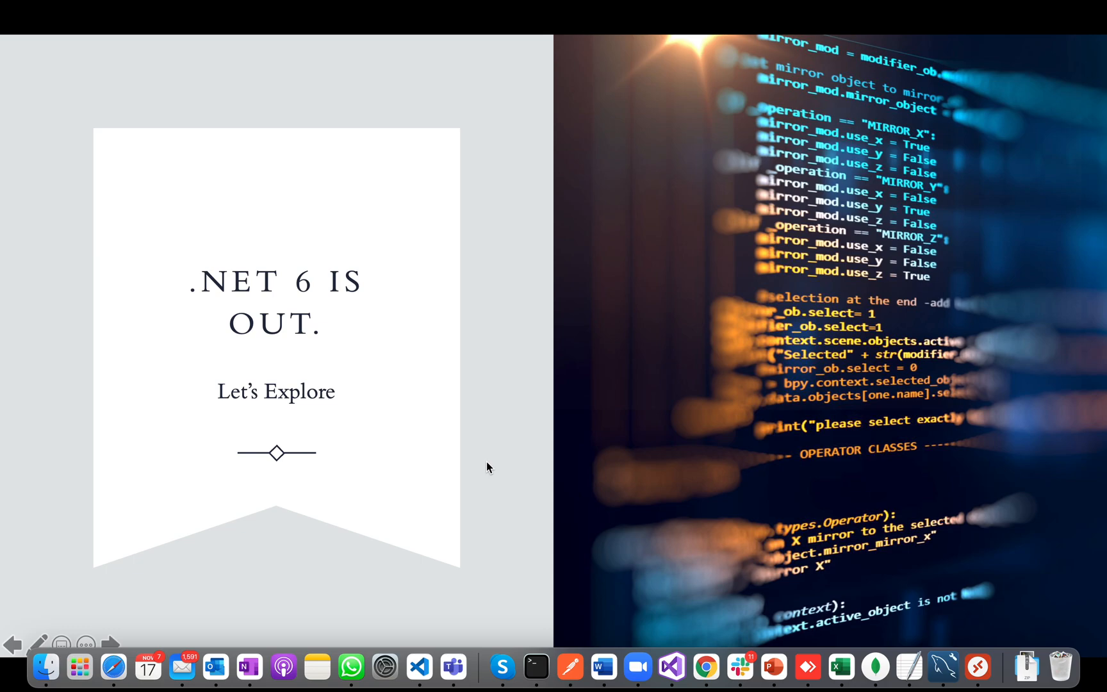
mouse_move(704, 666)
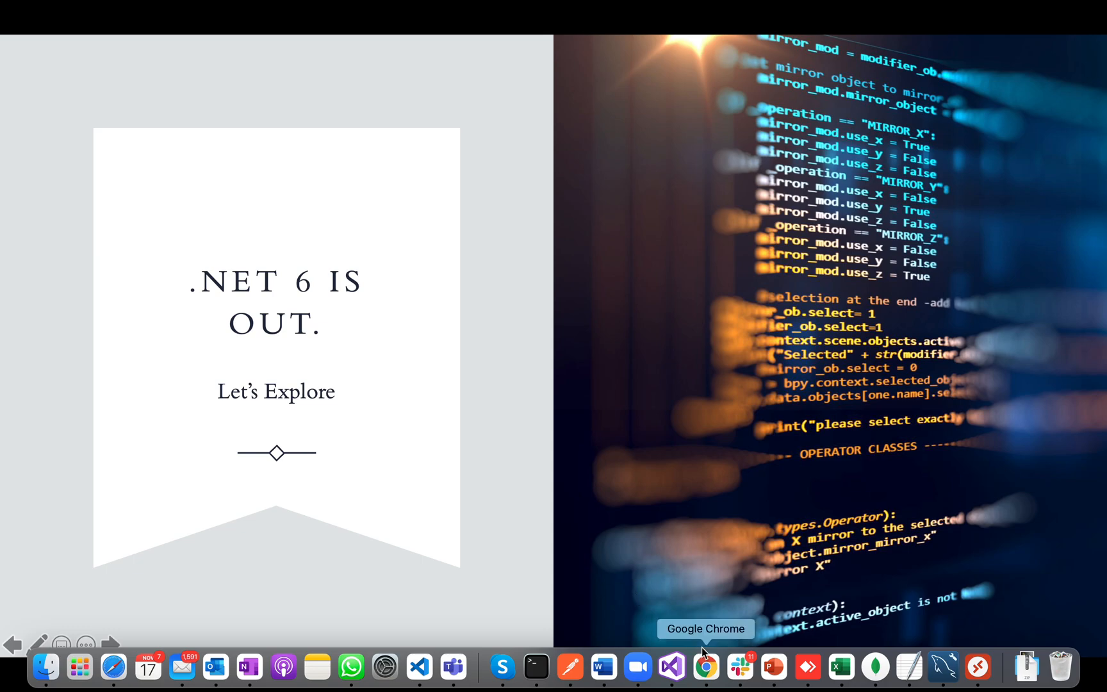
Search Chrome for '.net 6' and open the Download .NET 6.0 page at the SDK 6.0.100 table
click(705, 666)
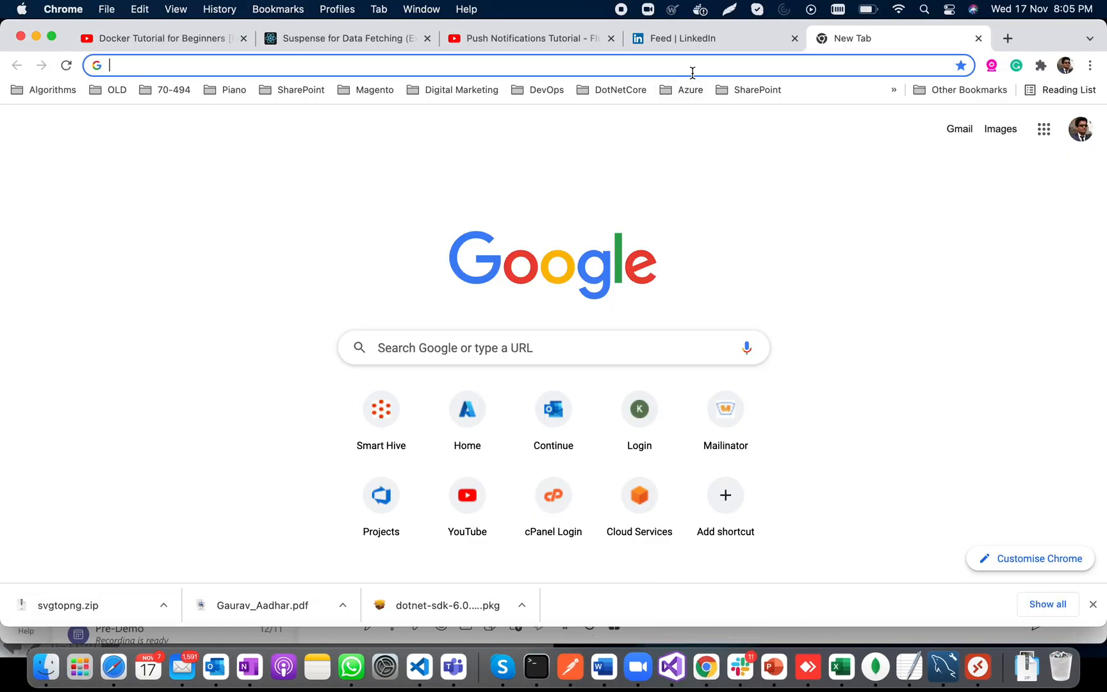
text(.net 6)
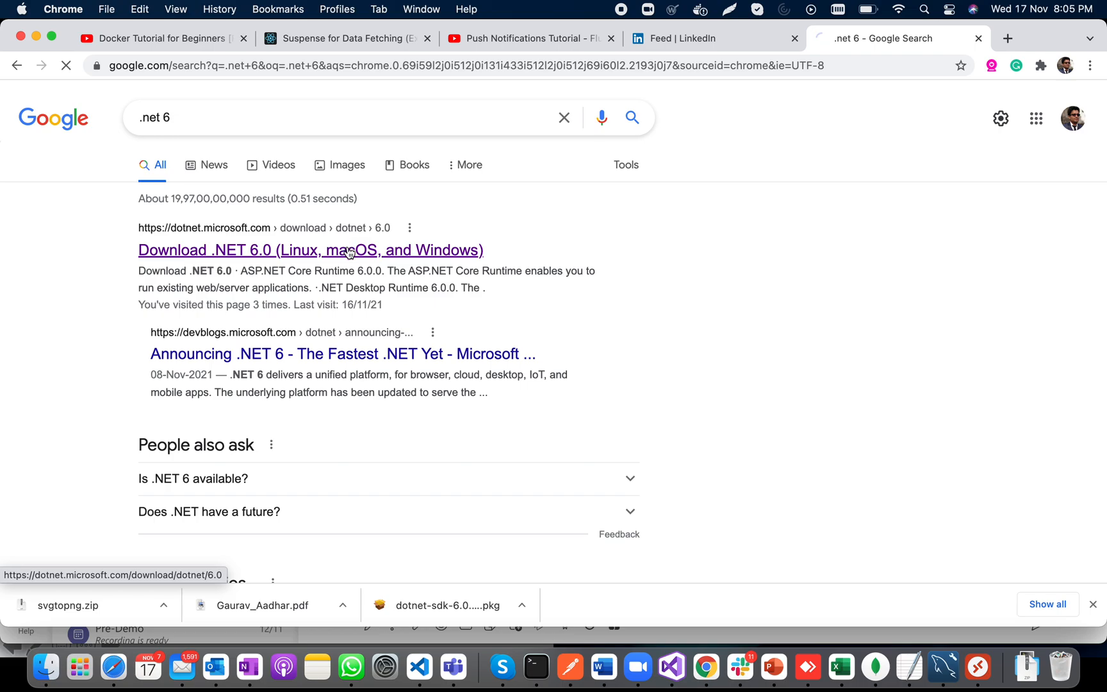
click(311, 250)
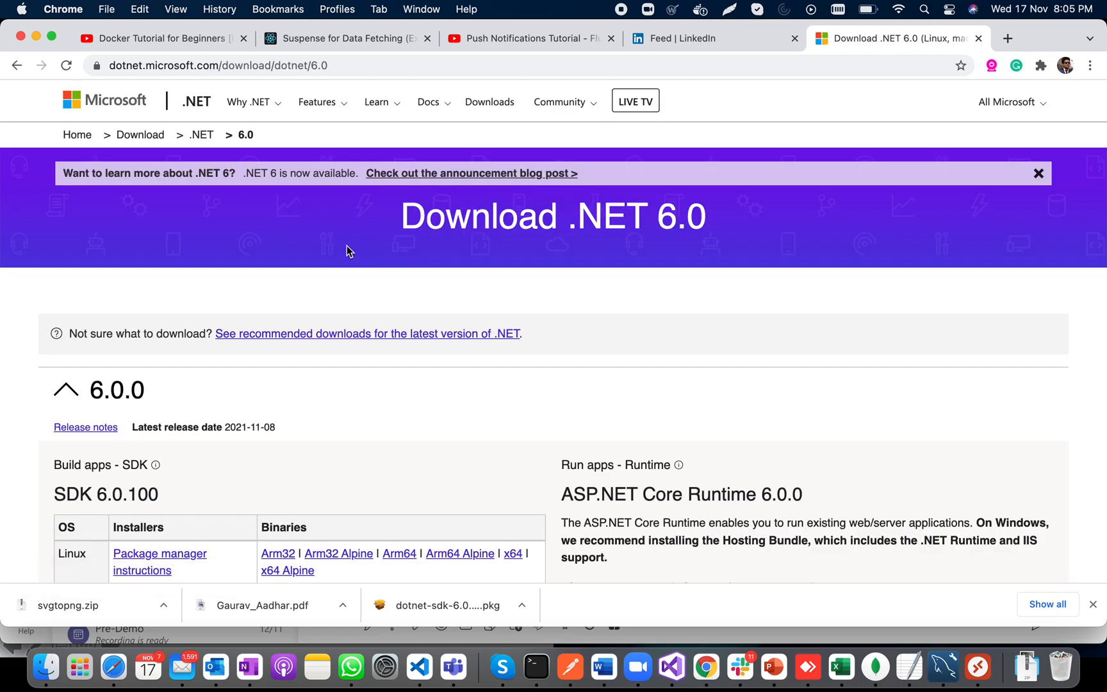
scroll(down, 3)
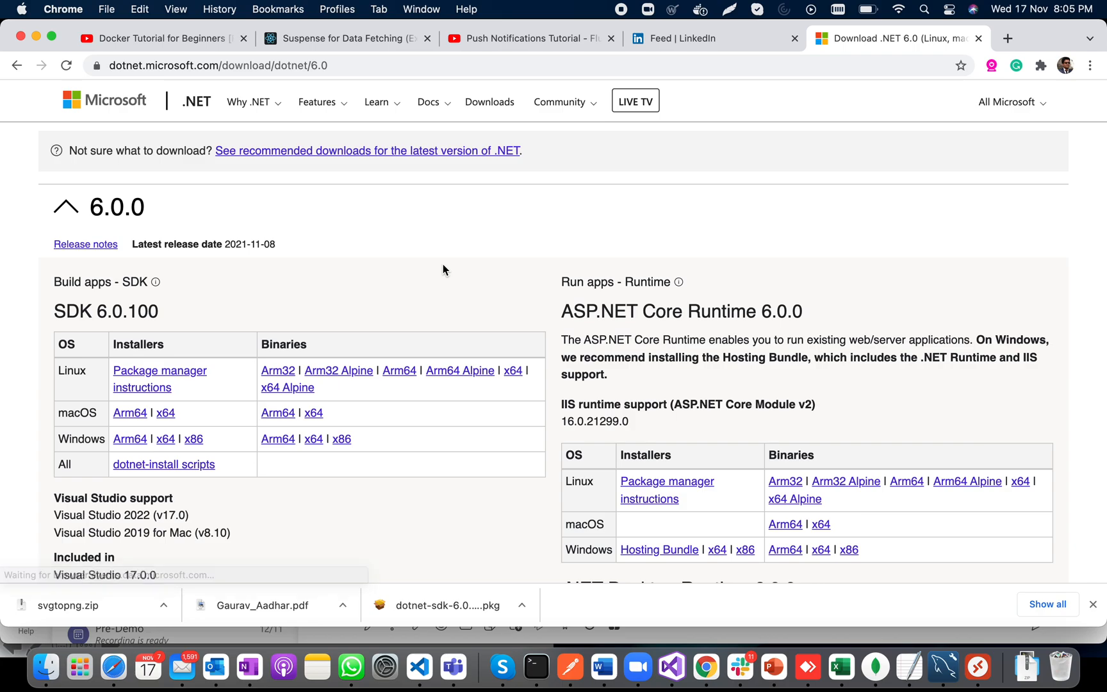
click(130, 413)
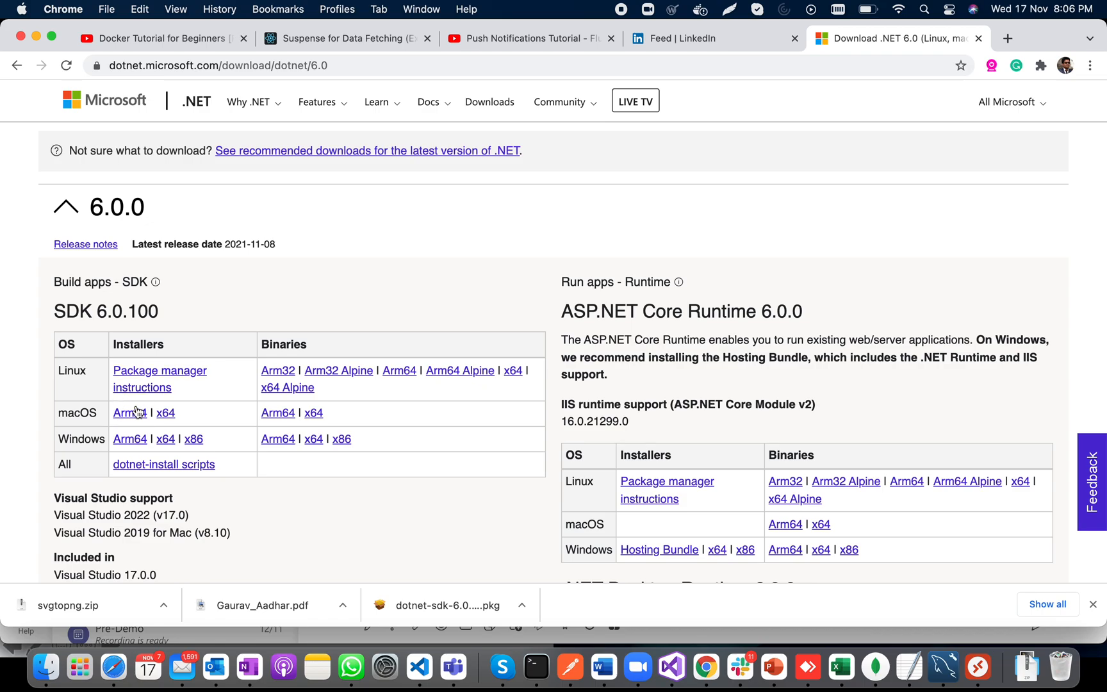
mouse_move(130, 439)
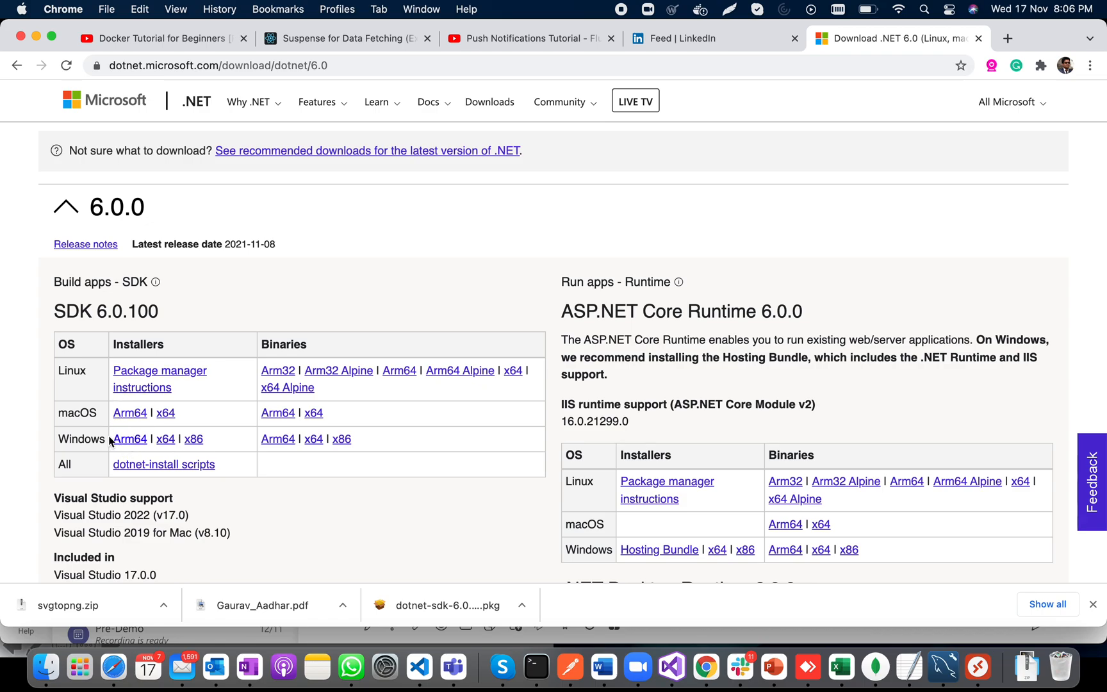
mouse_move(111, 474)
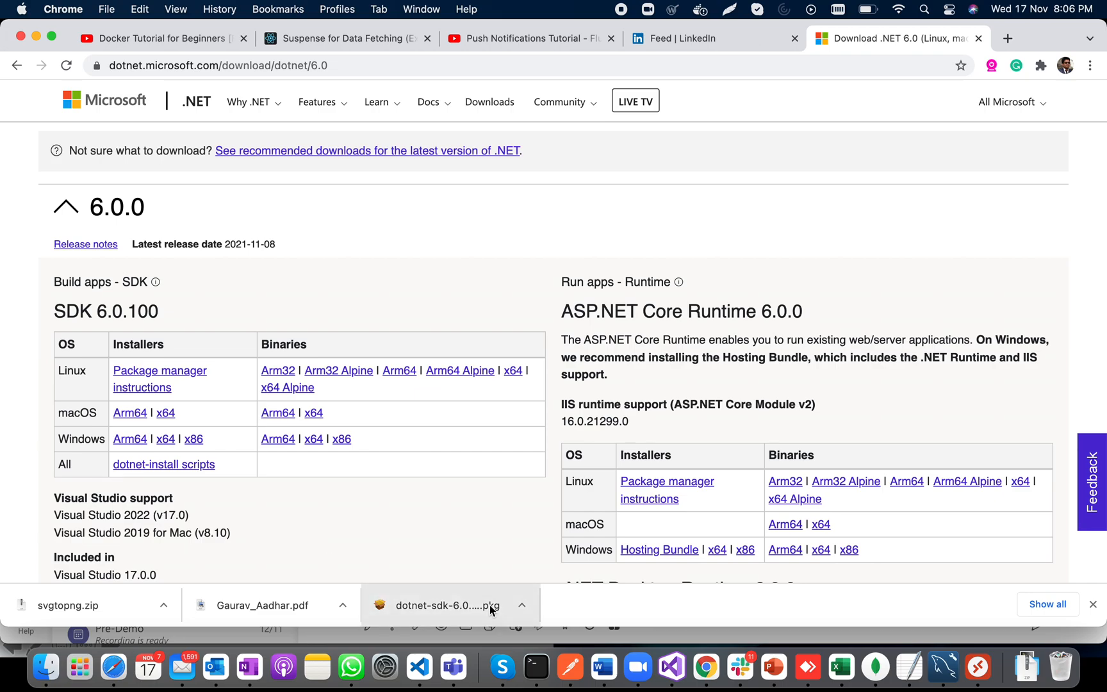
mouse_move(130, 414)
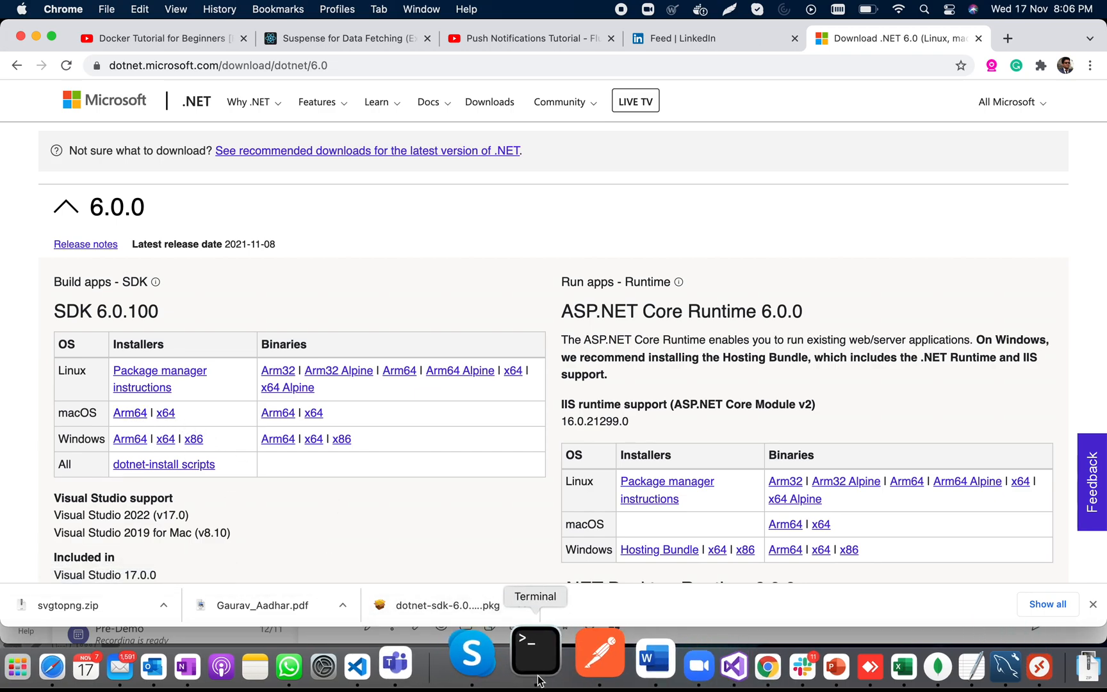
Run dotnet --version in Terminal to confirm SDK 6.0.100, then clear the screen
click(535, 649)
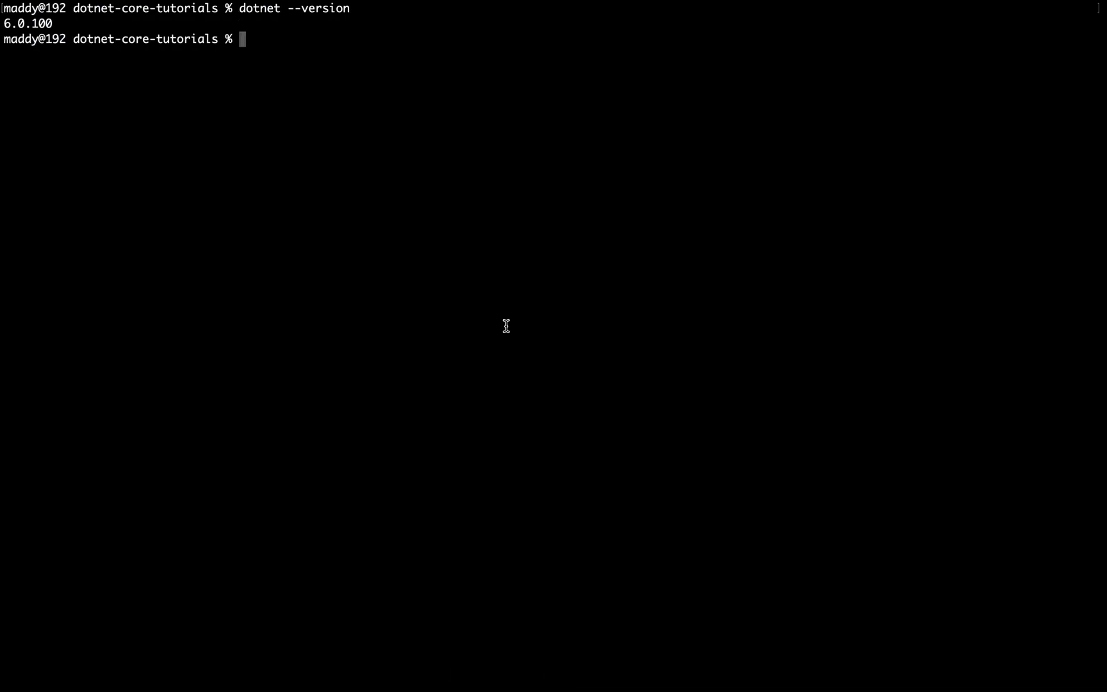
text(dotnet)
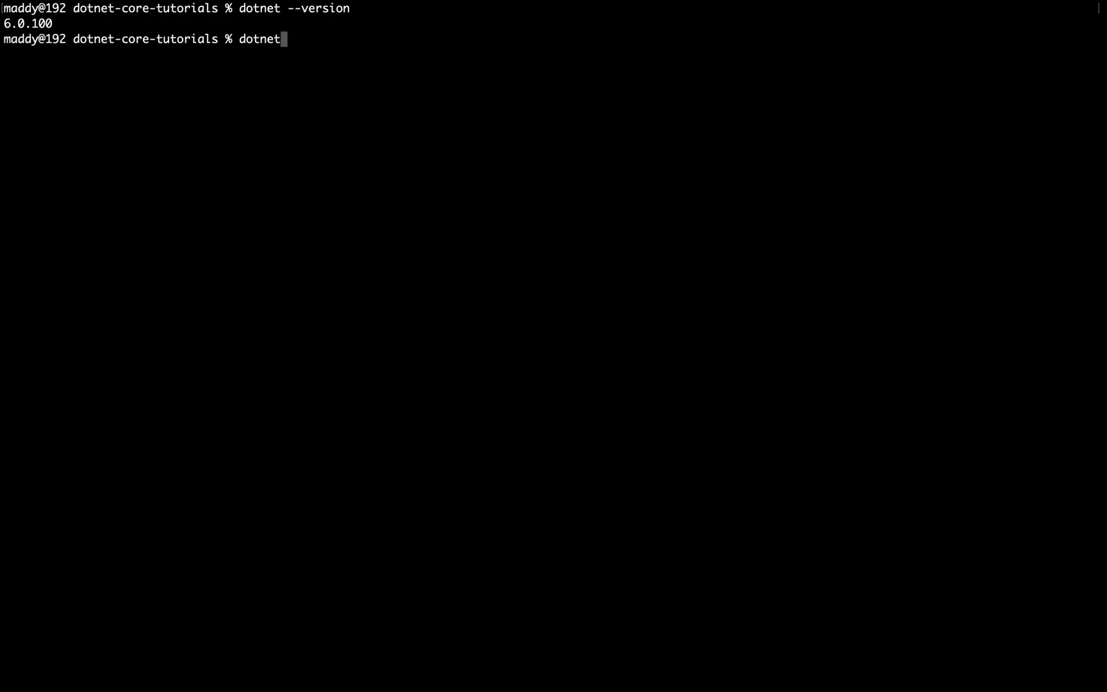
text(--version)
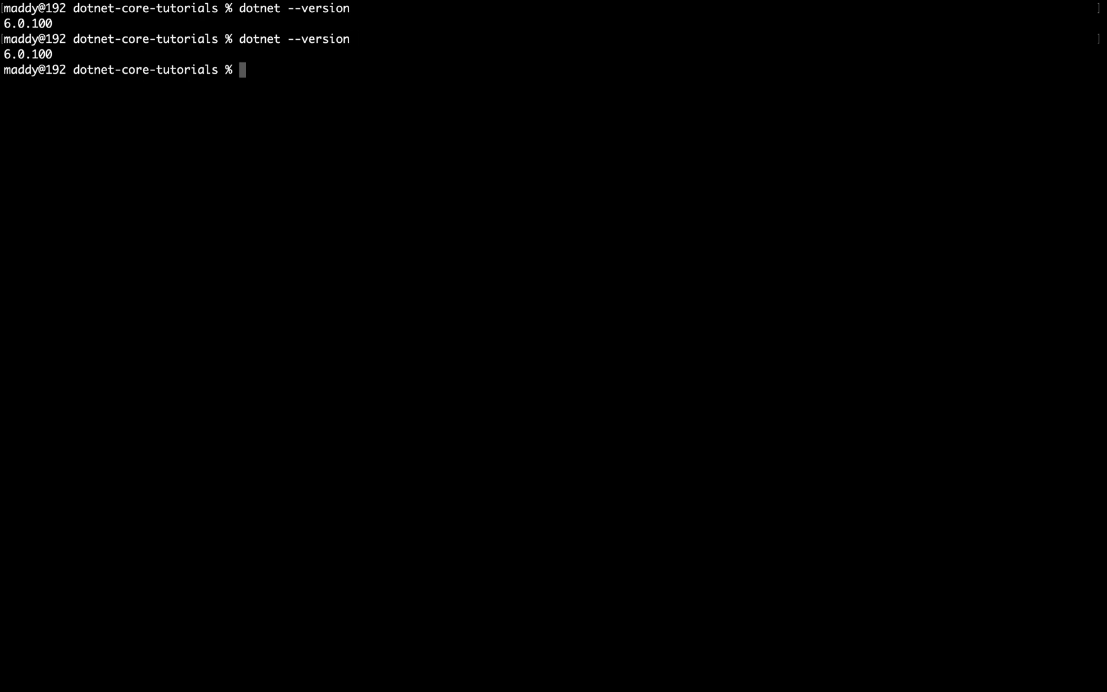
text(clear)
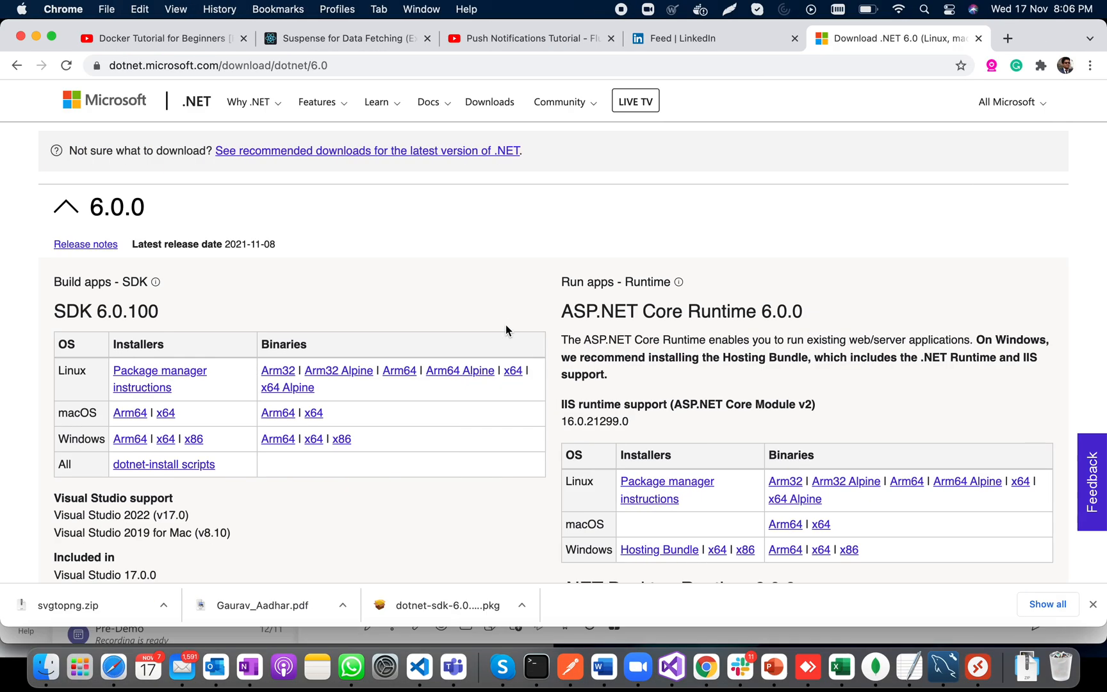
Return to the Terminal window to run dotnet and show the SDK commands help
click(536, 666)
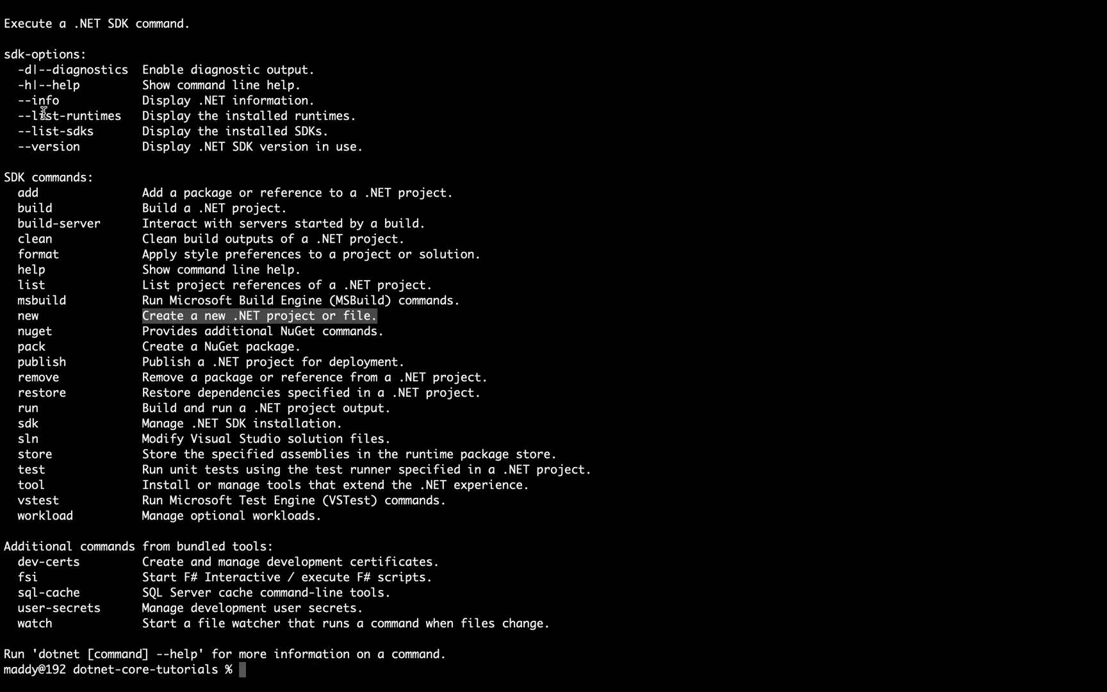
mouse_move(193, 269)
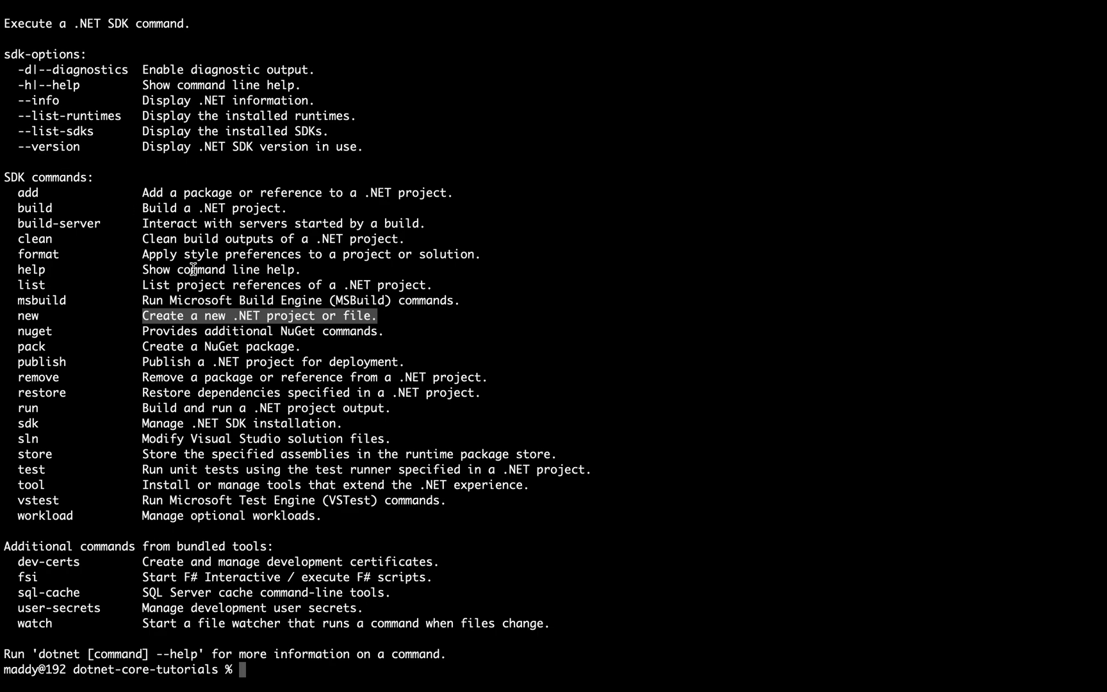
mouse_move(198, 295)
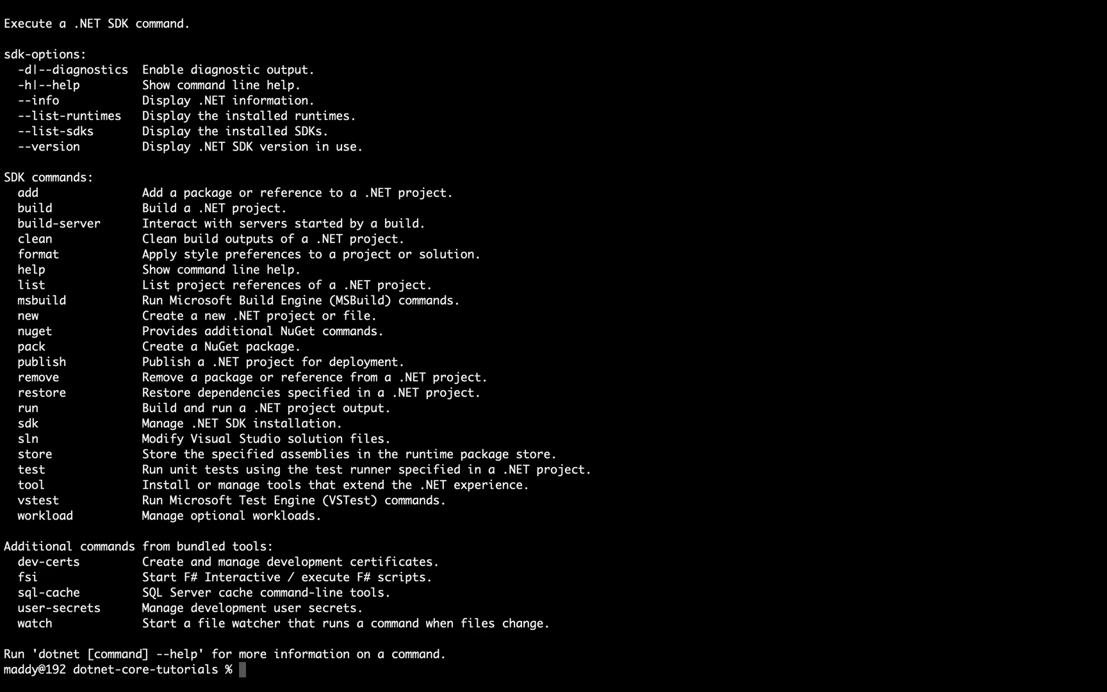
Create a console app with dotnet new console -o myconsoleapp
text(dotnet -)
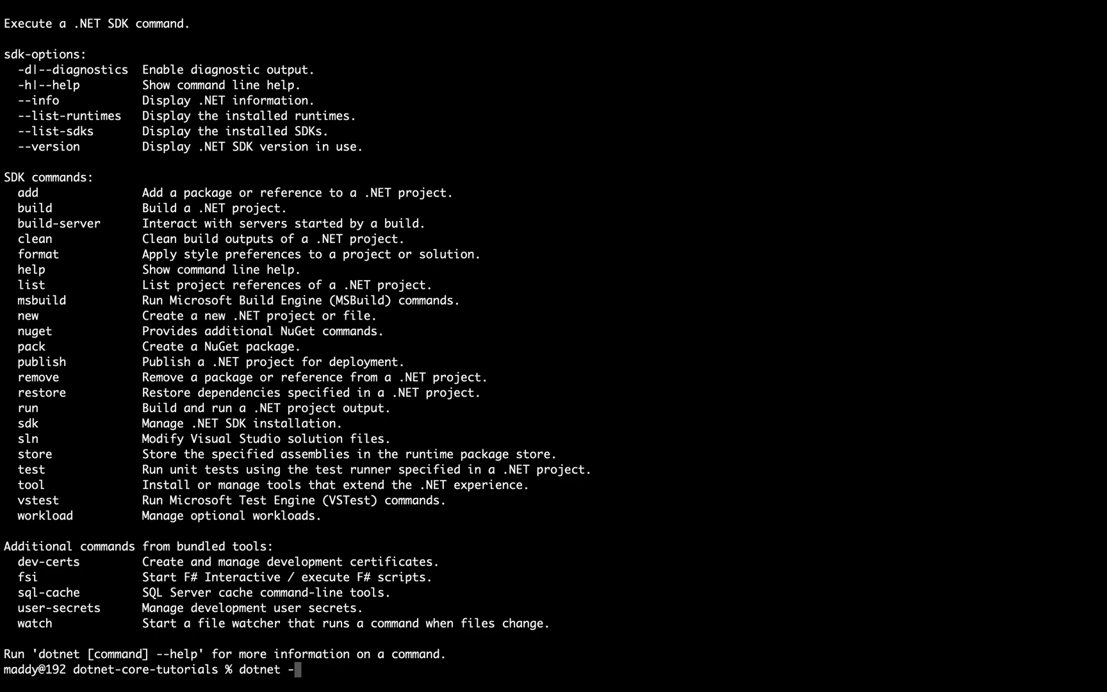
text(new console)
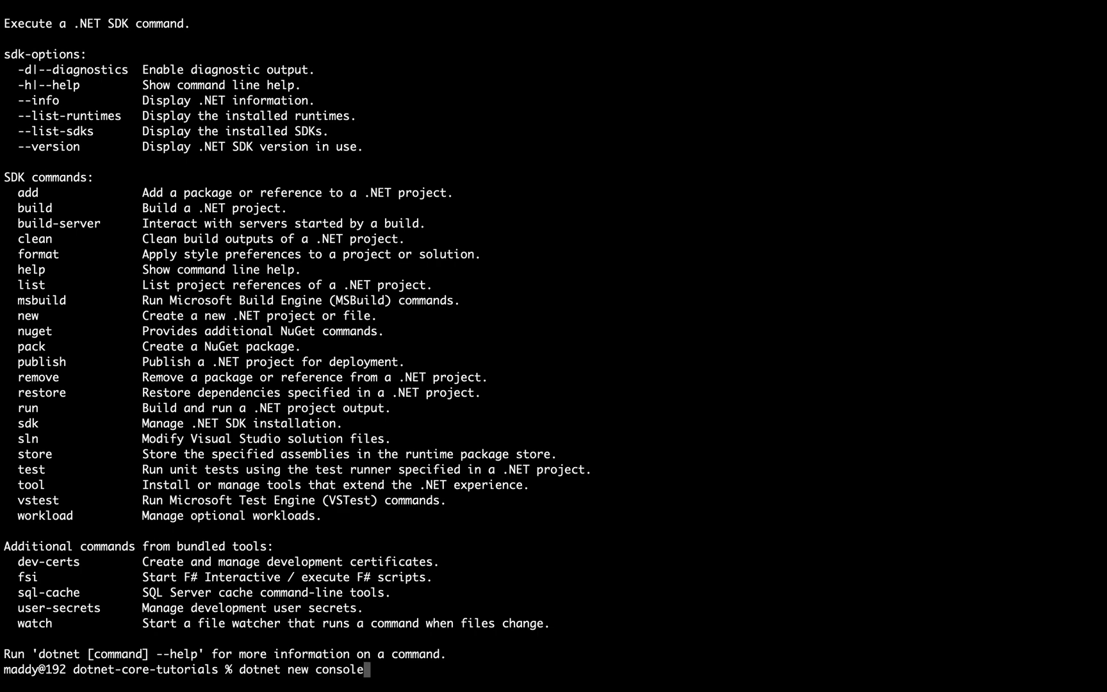
text(-)
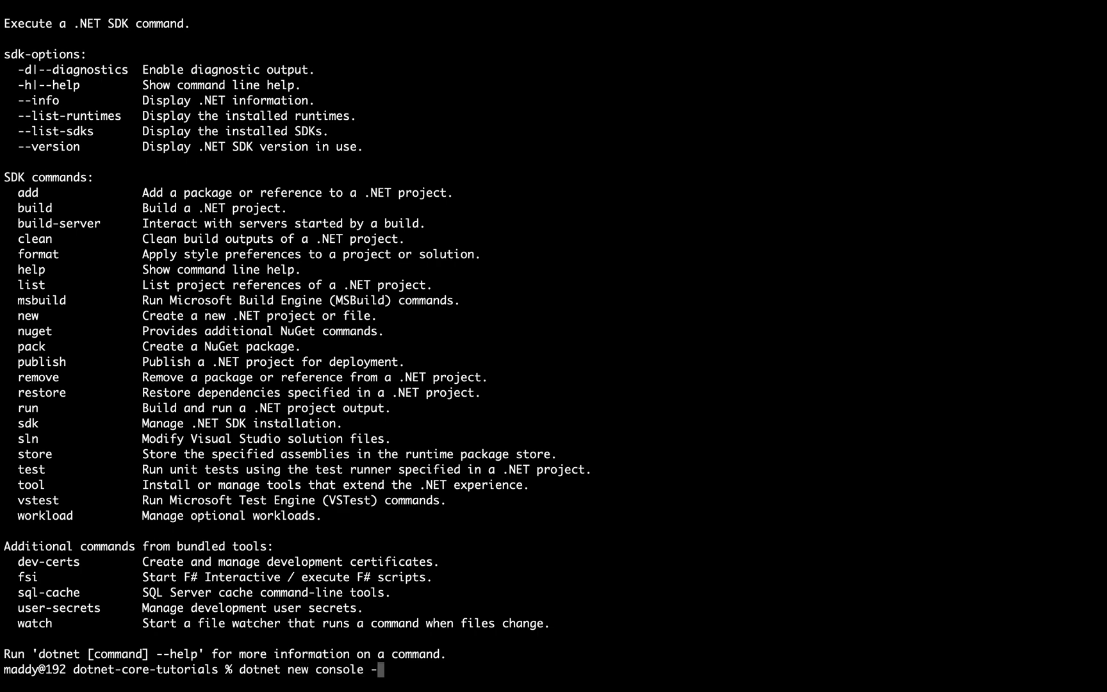
text(o)
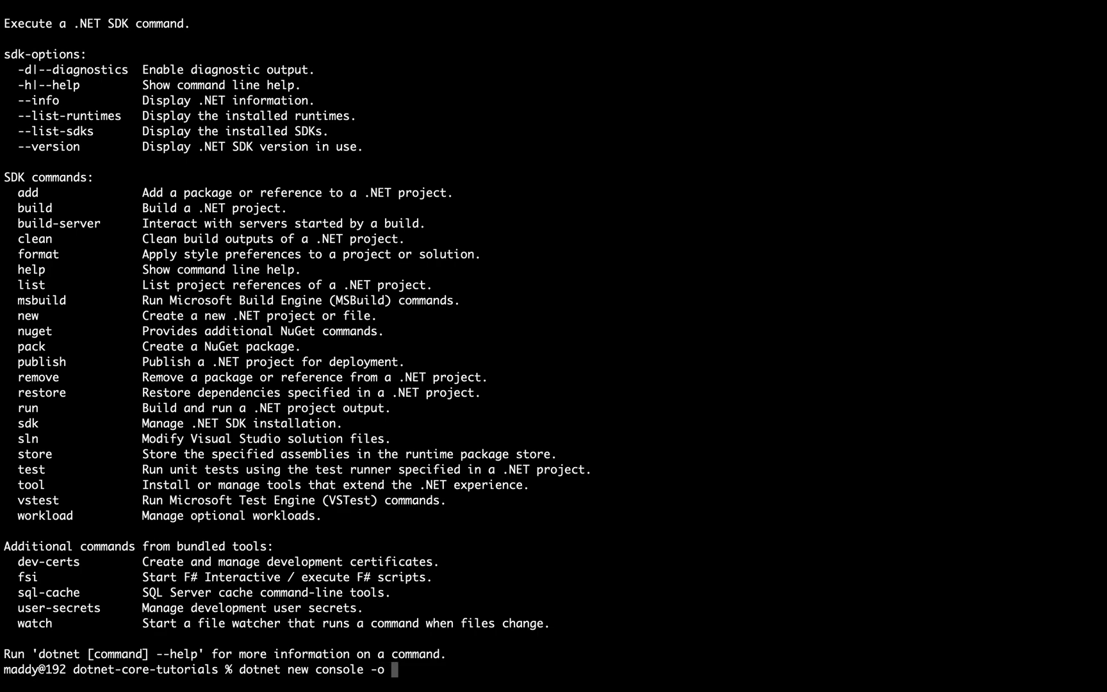
text(myconsoleapp)
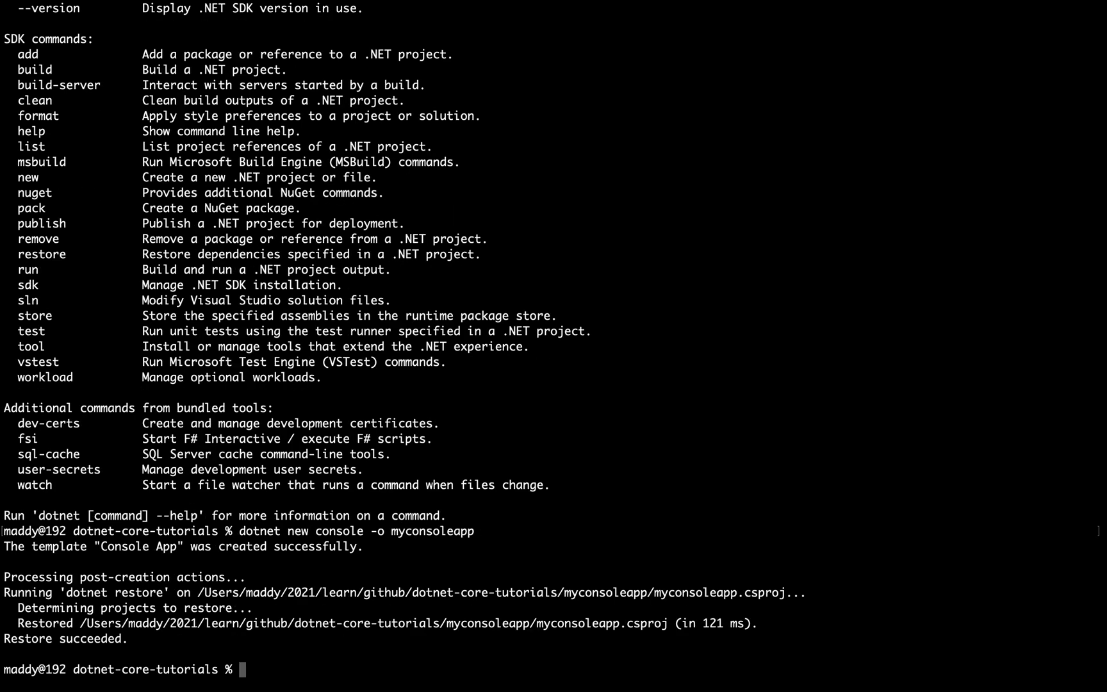
List the folder, change into myconsoleapp and open it in VS Code with code
text(ls)
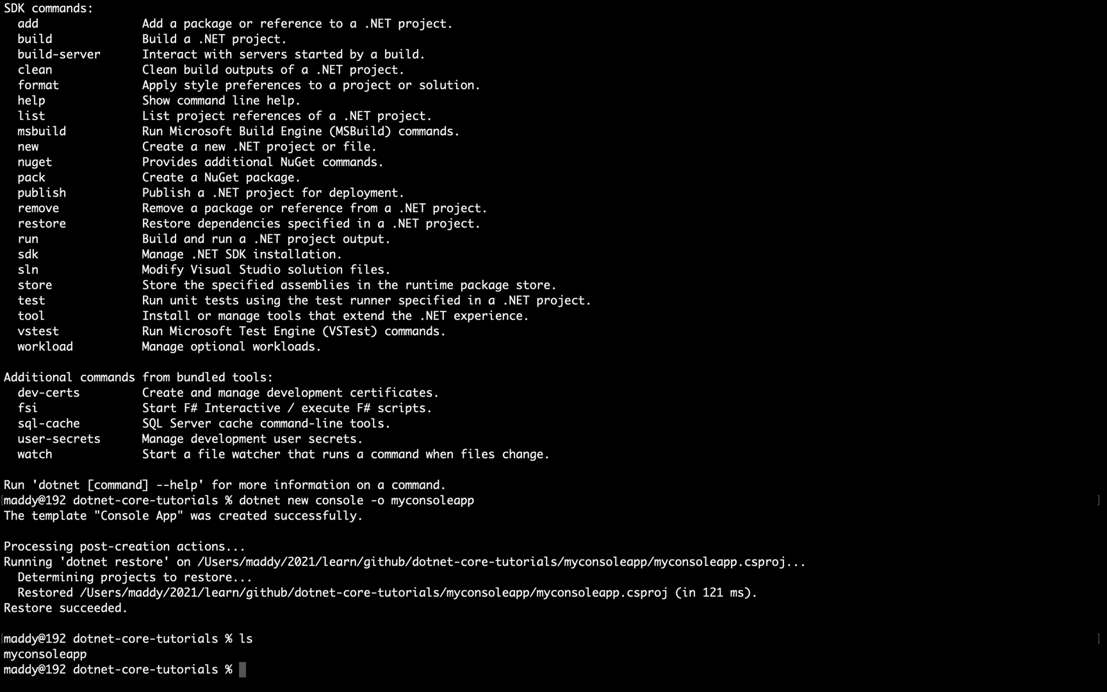
text(cd)
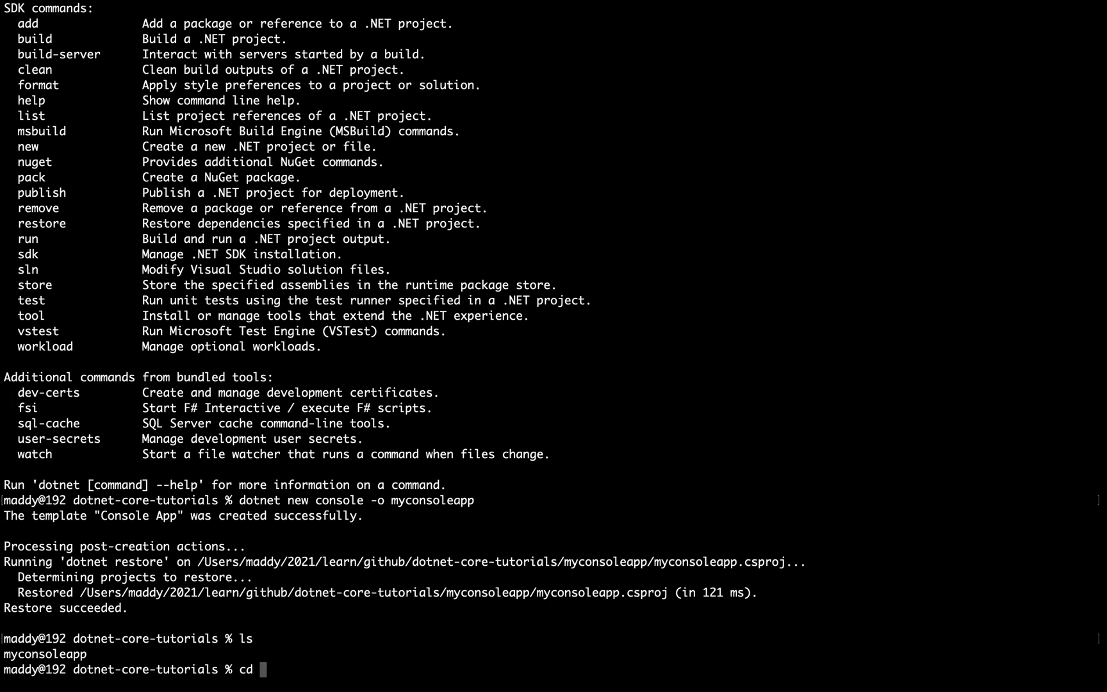
text(myconsoleapp)
text(ls)
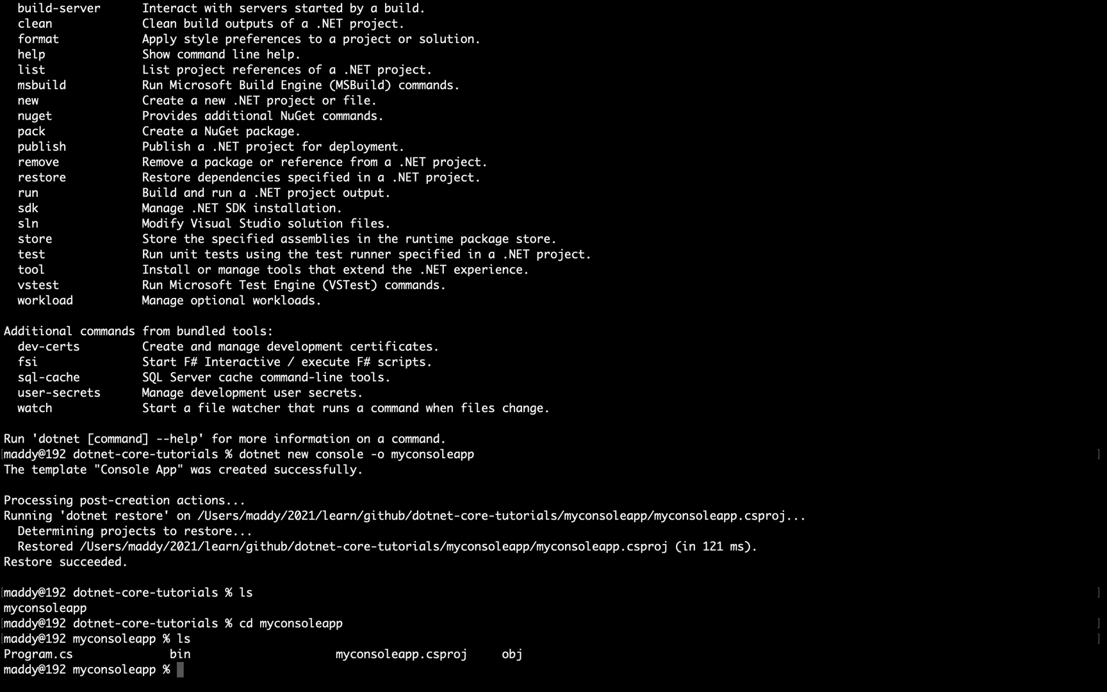
text(code .)
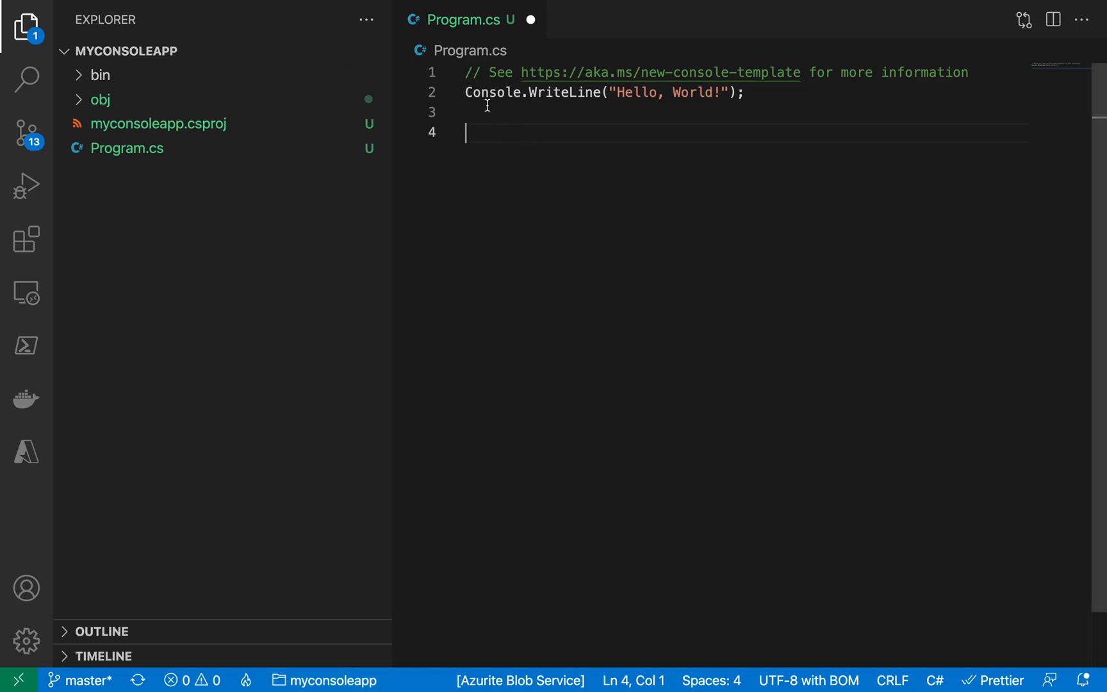
mouse_move(470, 75)
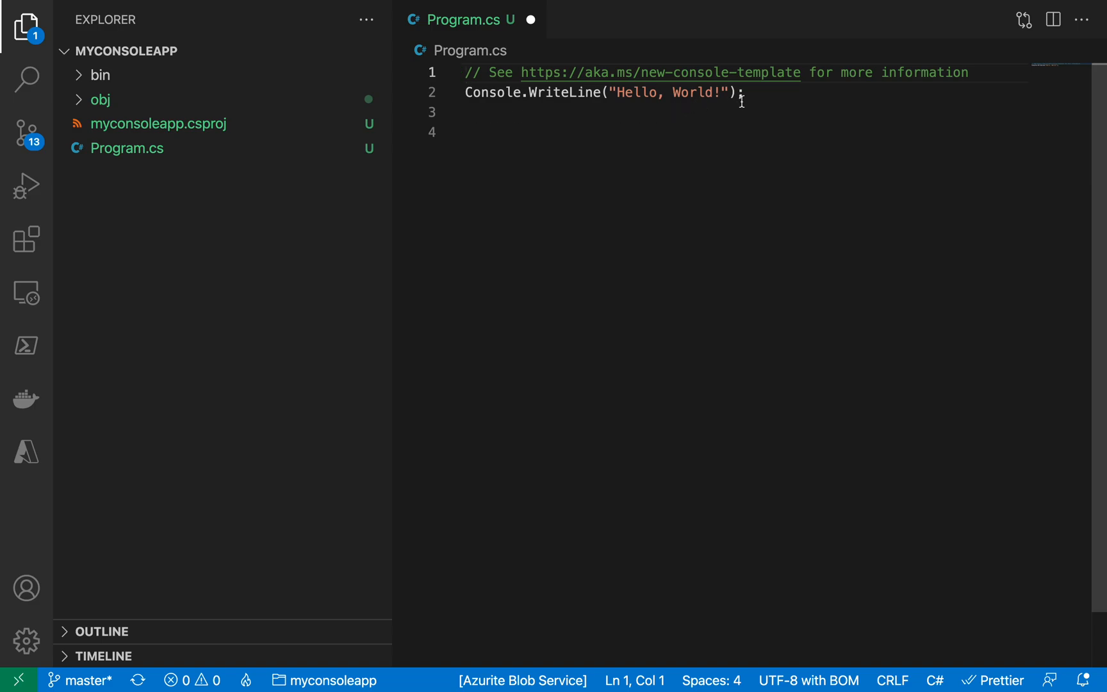
Select the Hello, World! WriteLine line and view myconsoleapp.csproj targeting net6.0
triple_click(601, 92)
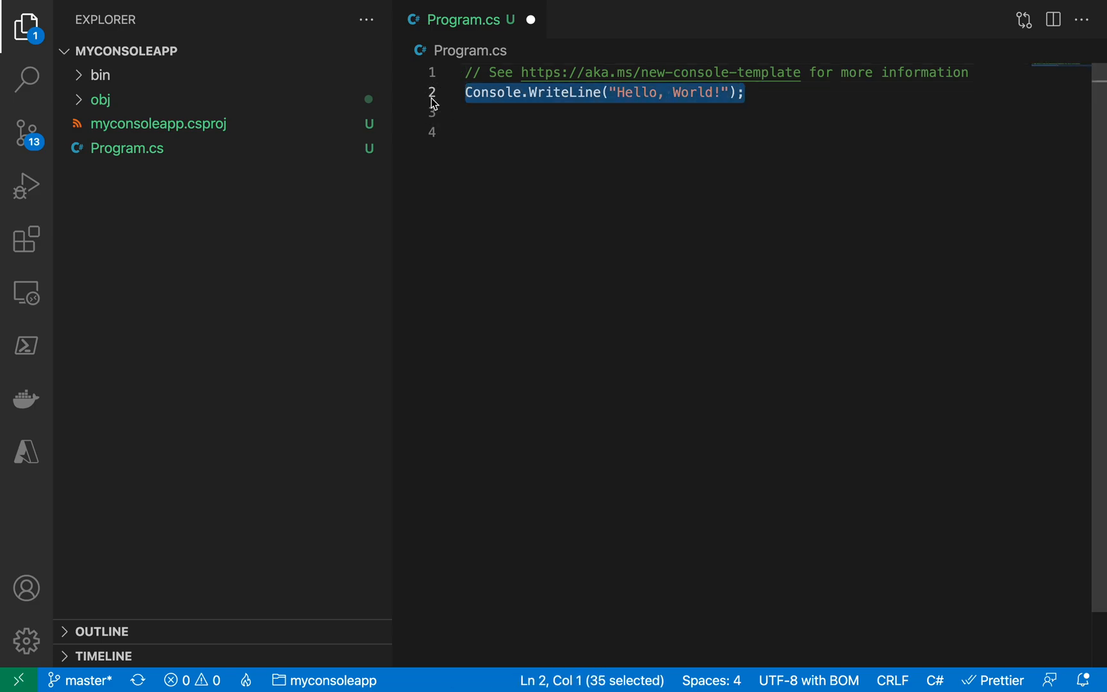
click(158, 124)
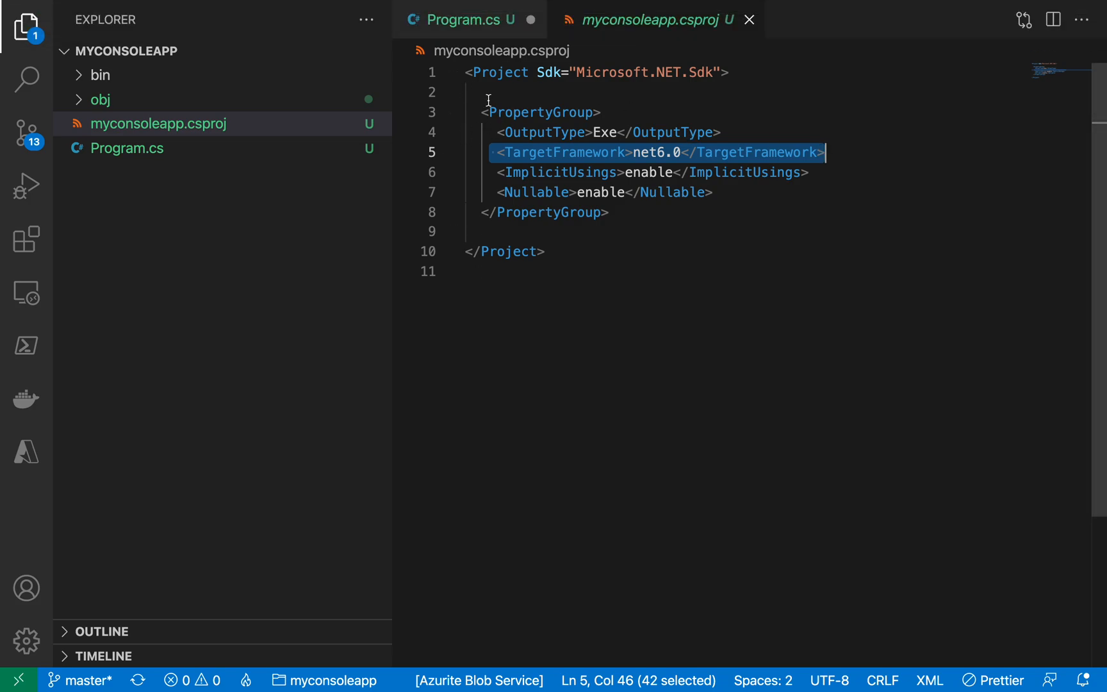
click(465, 19)
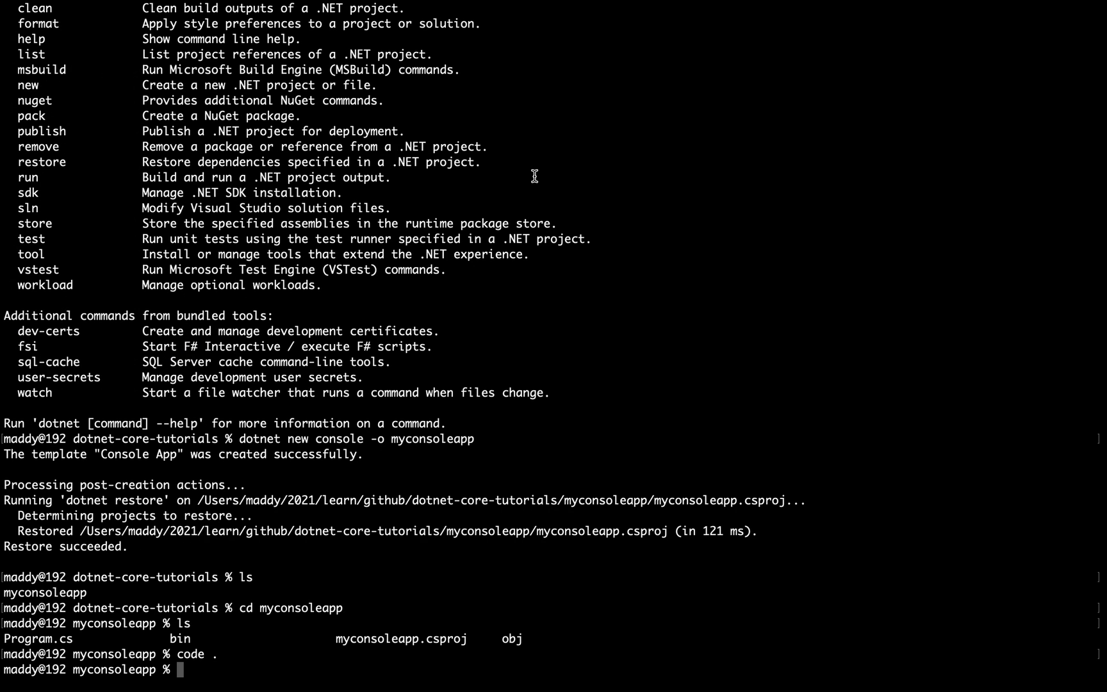
Run myconsoleapp to print Hello, World!, then return to the parent tutorials folder
text(dotnet run)
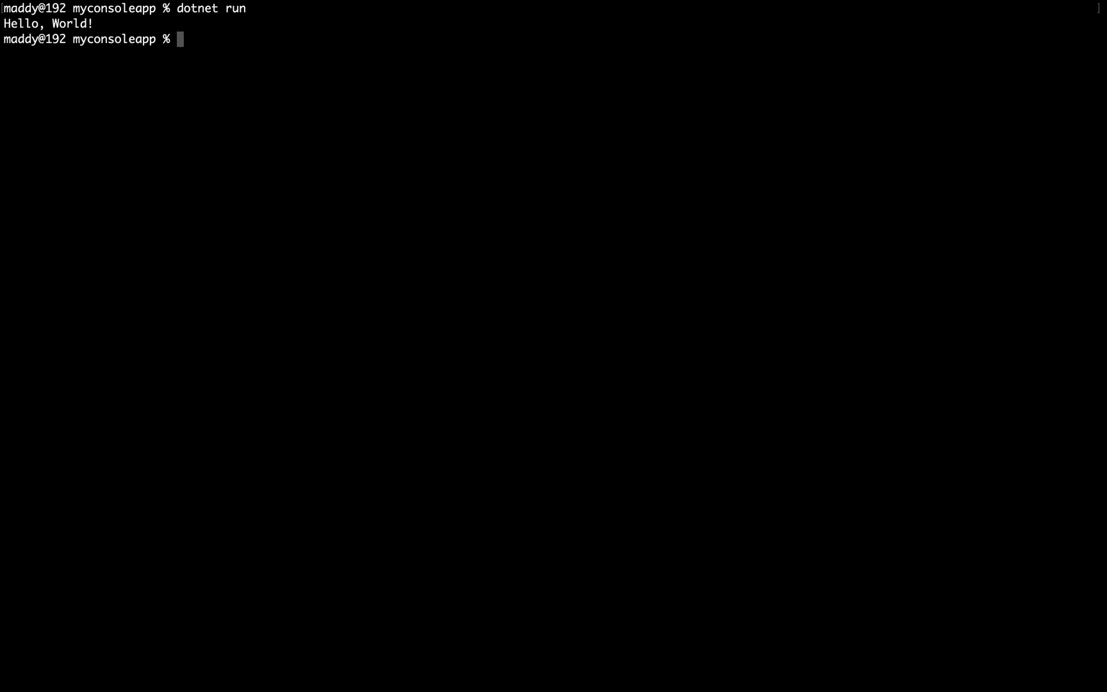
text(cd ,)
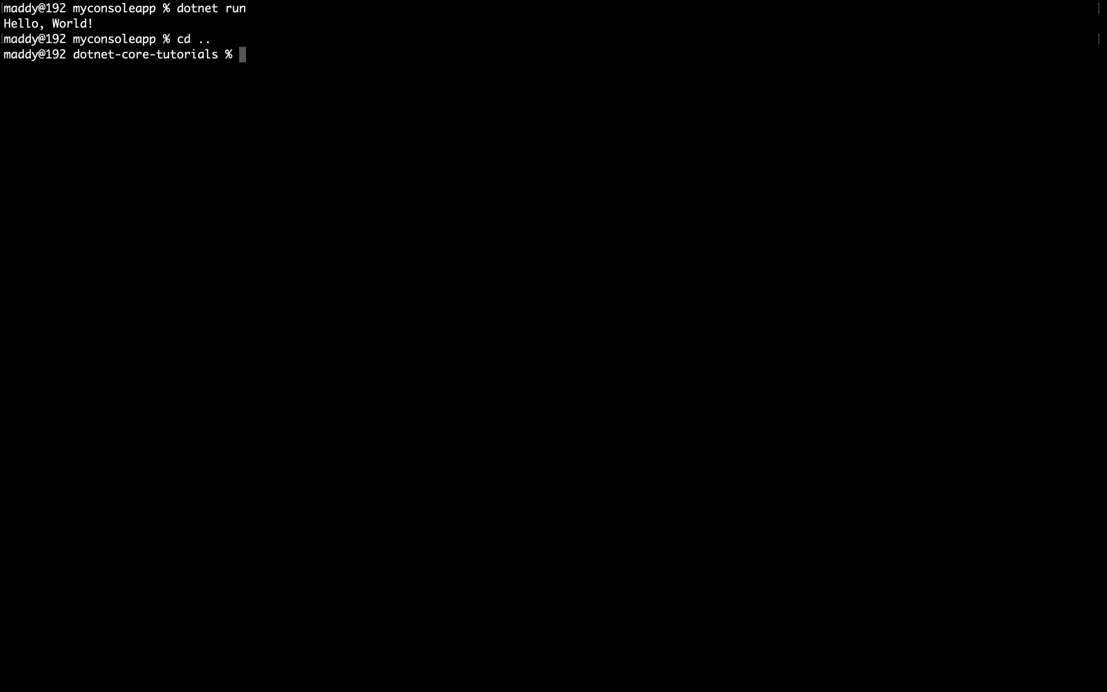
text(dotnet new console)
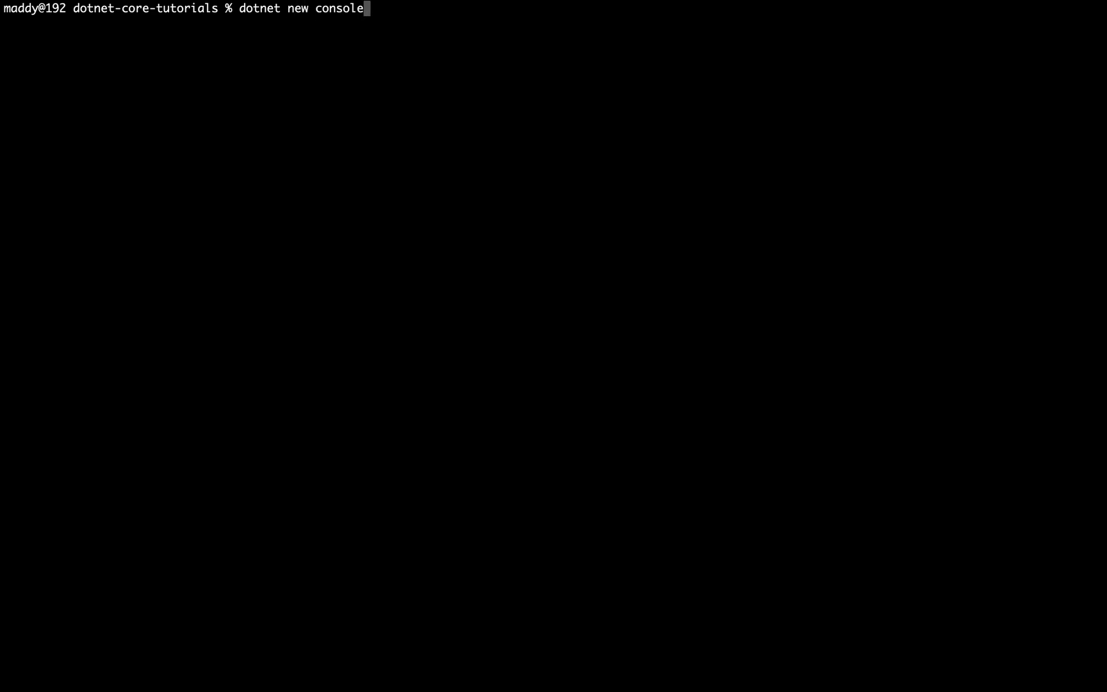
Create the net5.0 console app myconsolenet5app, enter its folder and open it in VS Code
text(-o)
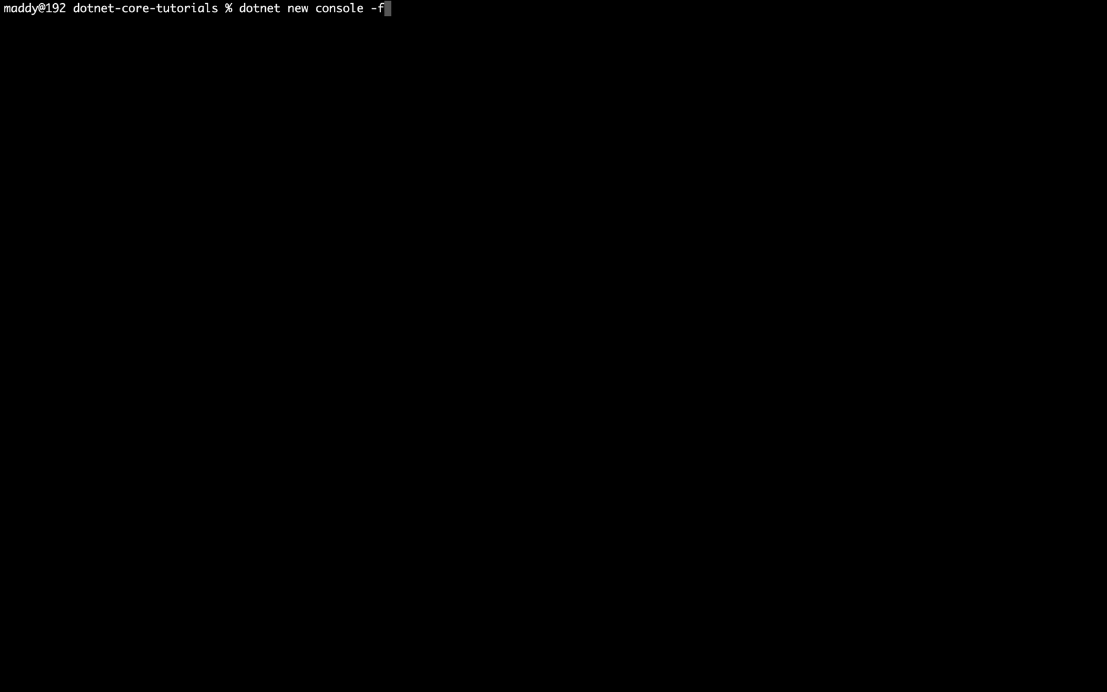
text(net)
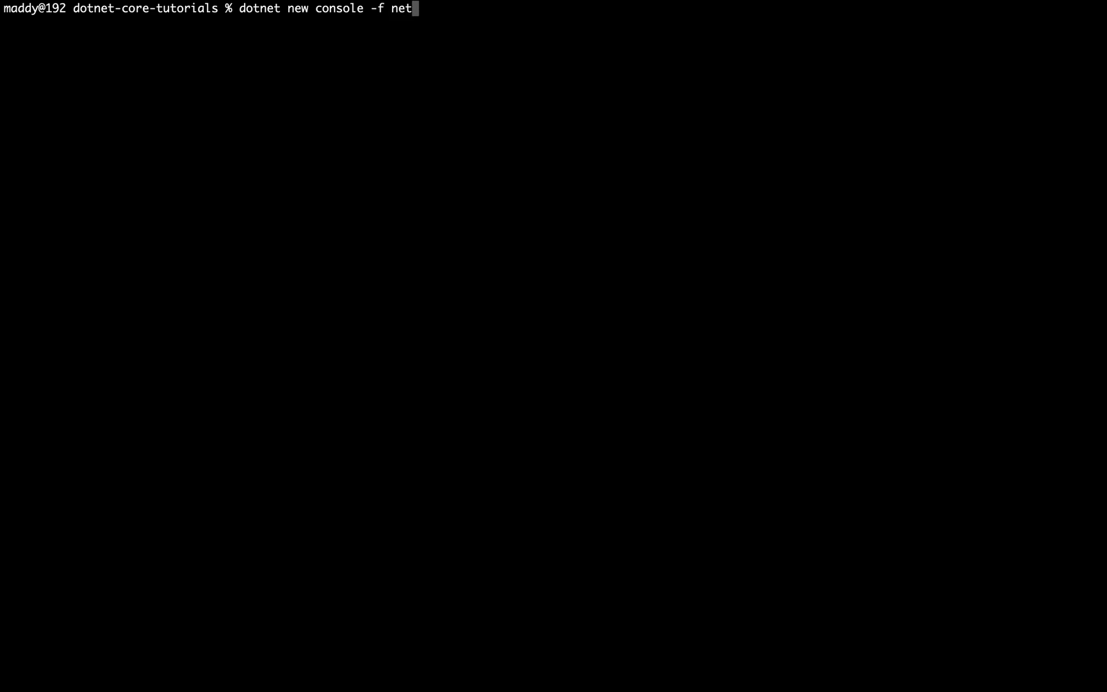
text(5.0)
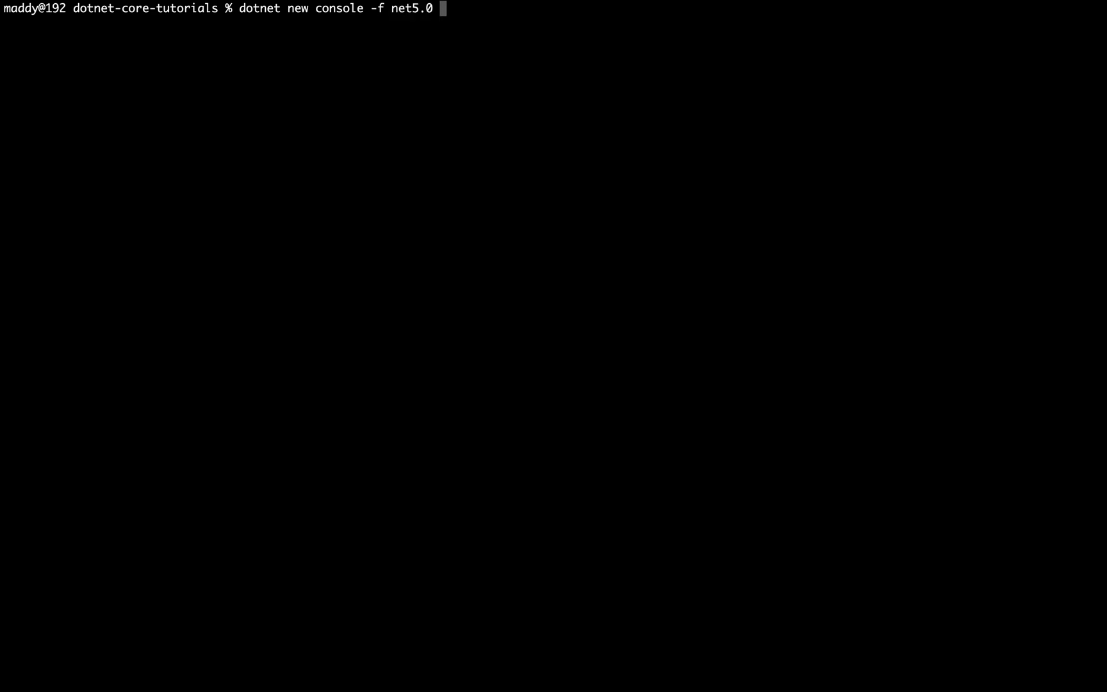
text(-o)
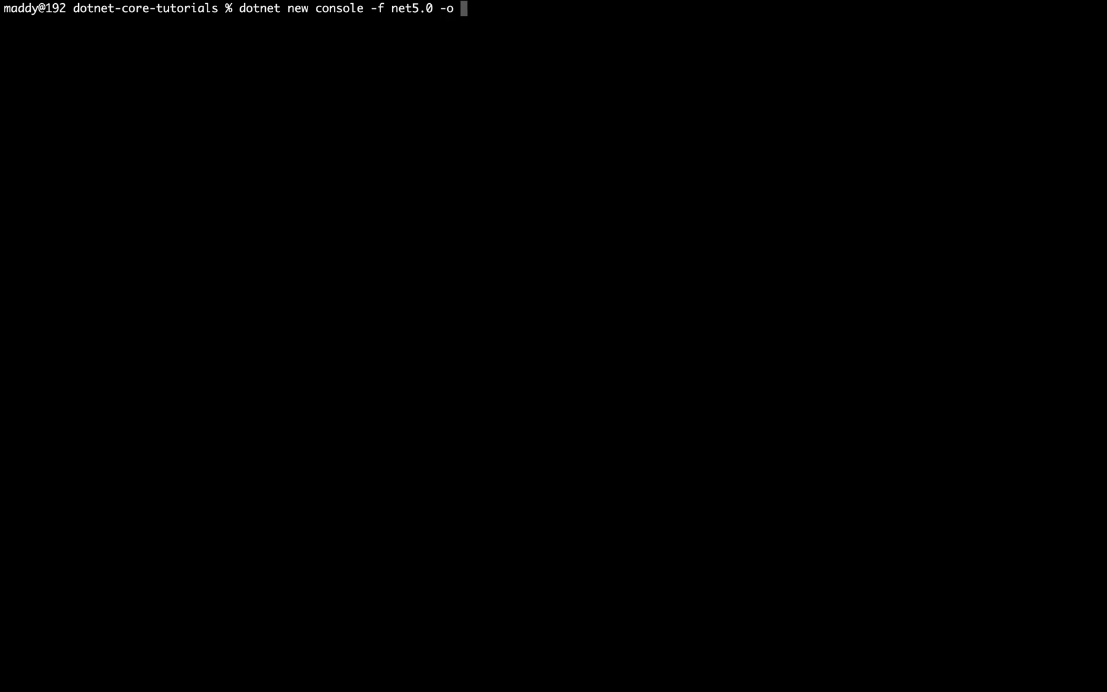
text(myconsole)
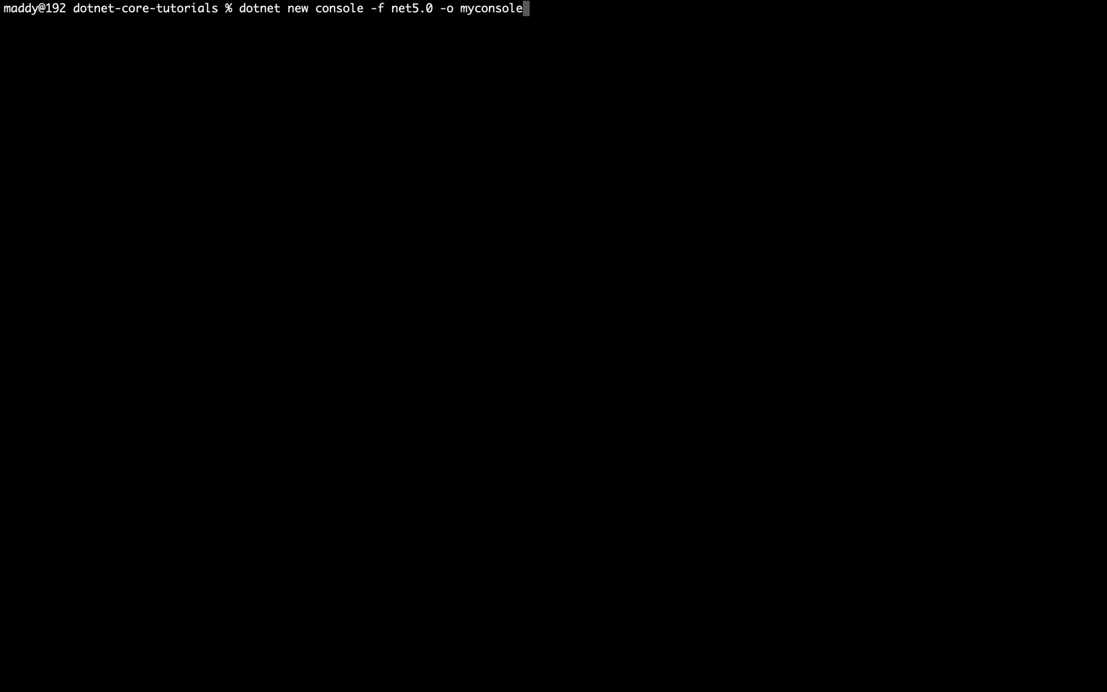
text(net5ao)
text(cd)
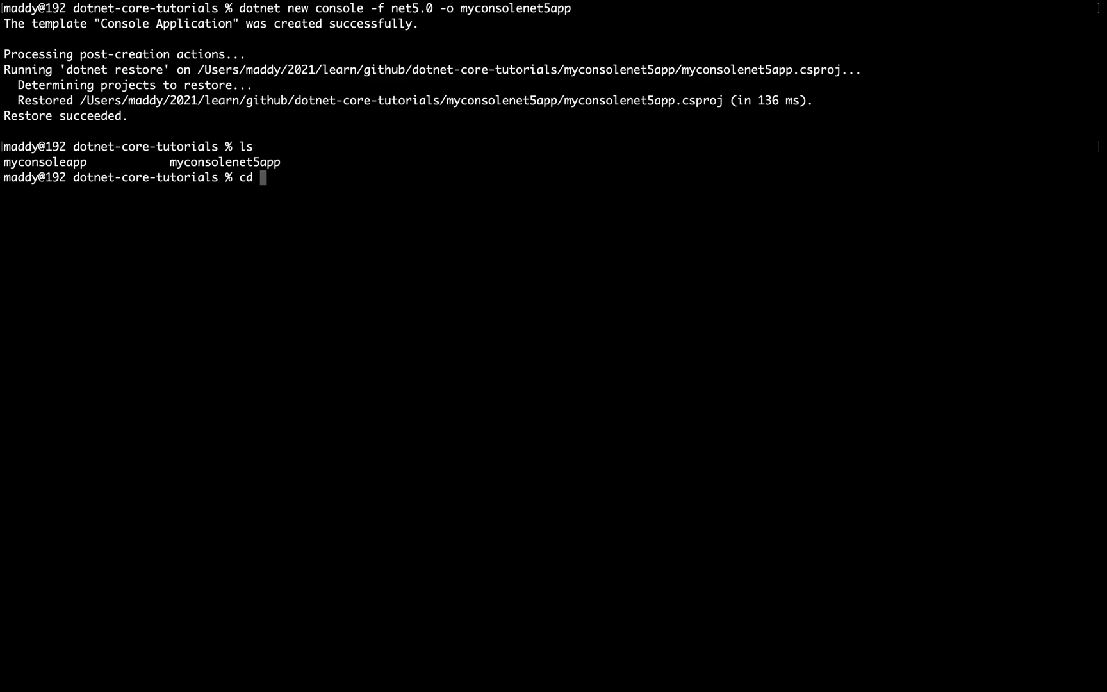
text(myconsolenet5app)
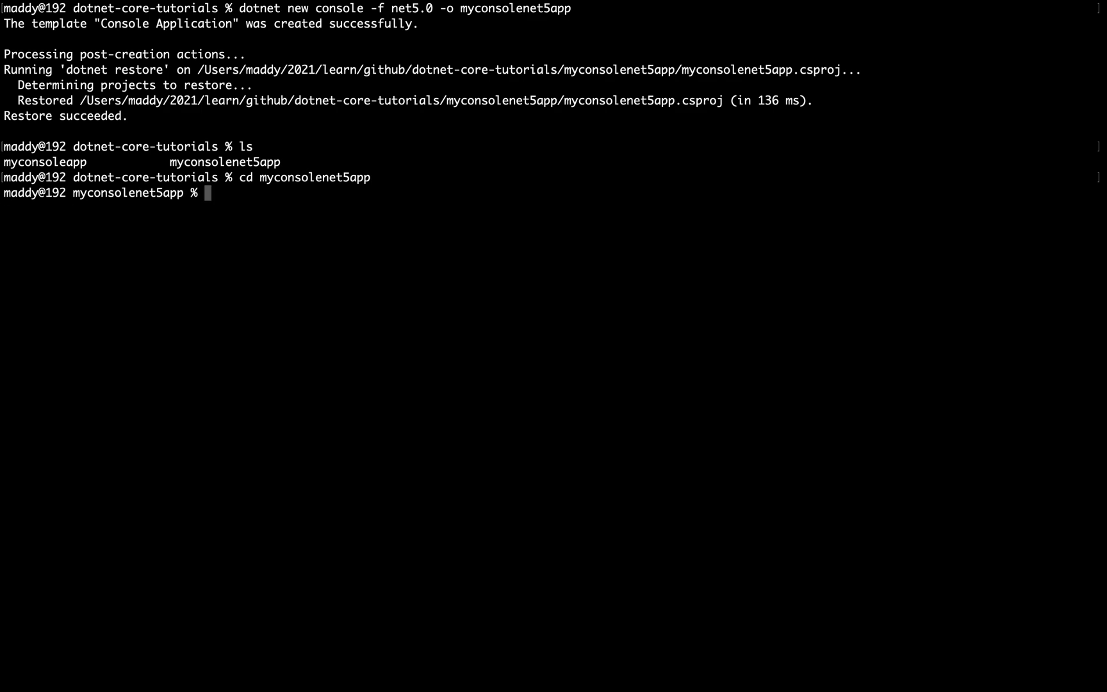
text(code .)
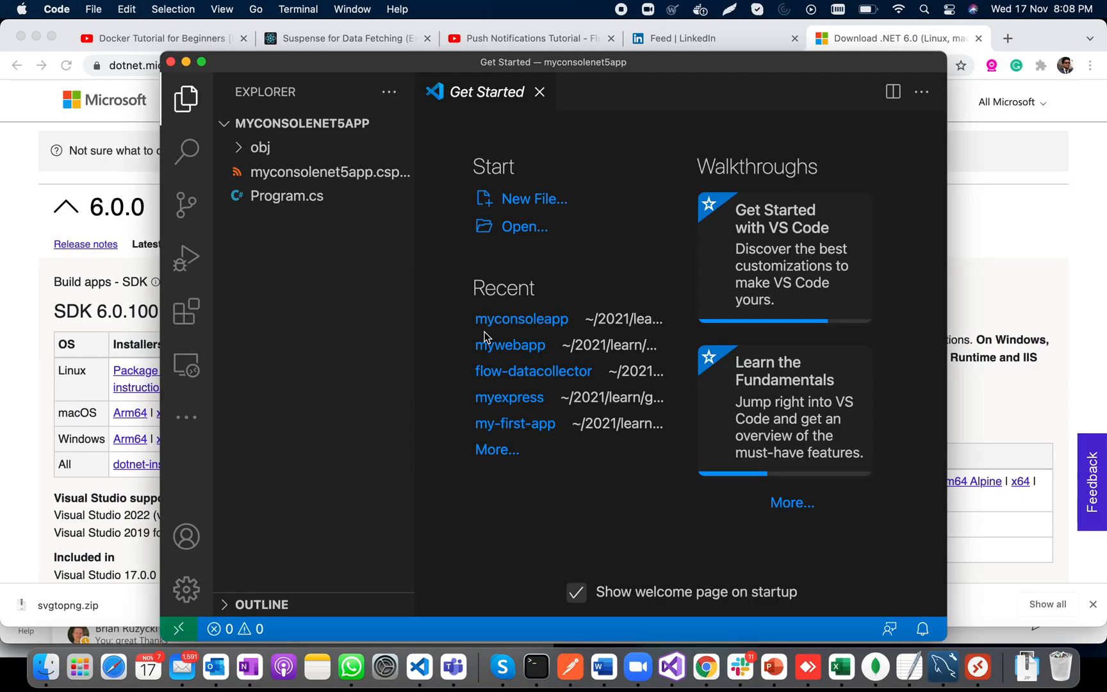
Open myconsolenet5app's Program.cs showing its namespace, Program class and Main method
click(286, 195)
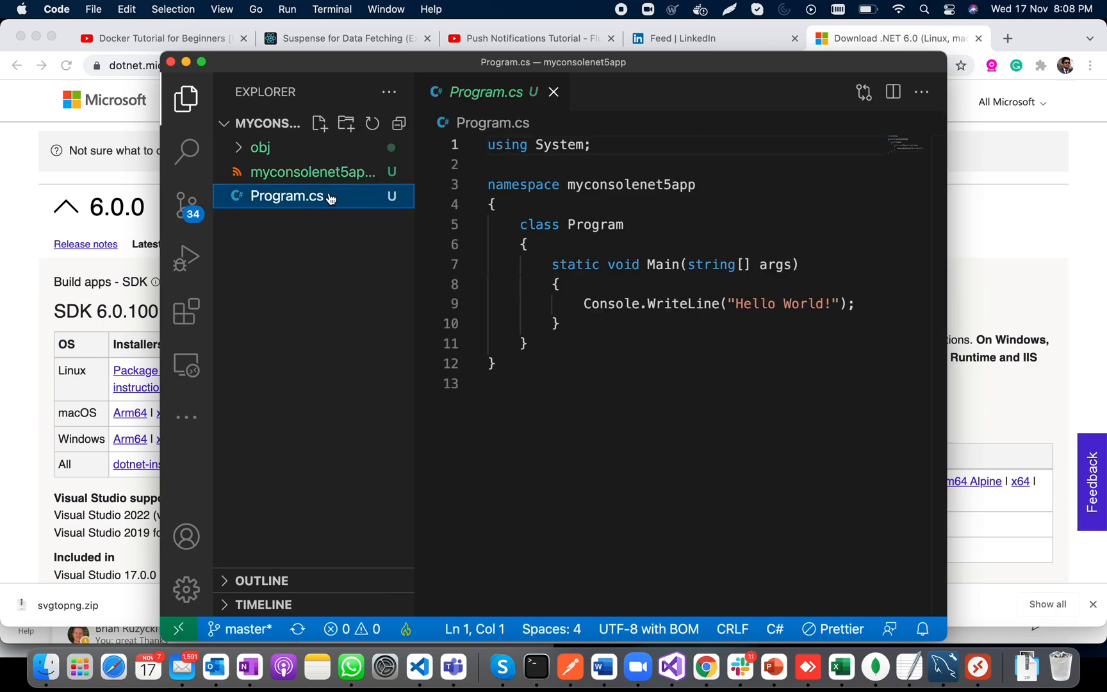
click(202, 62)
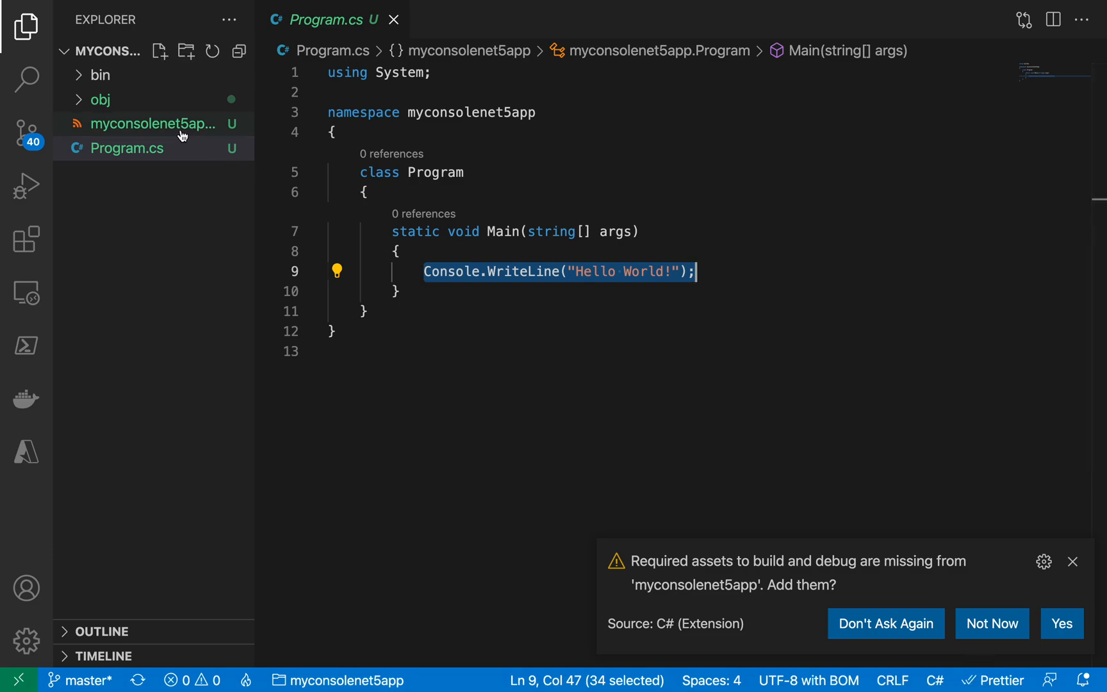
mouse_move(152, 123)
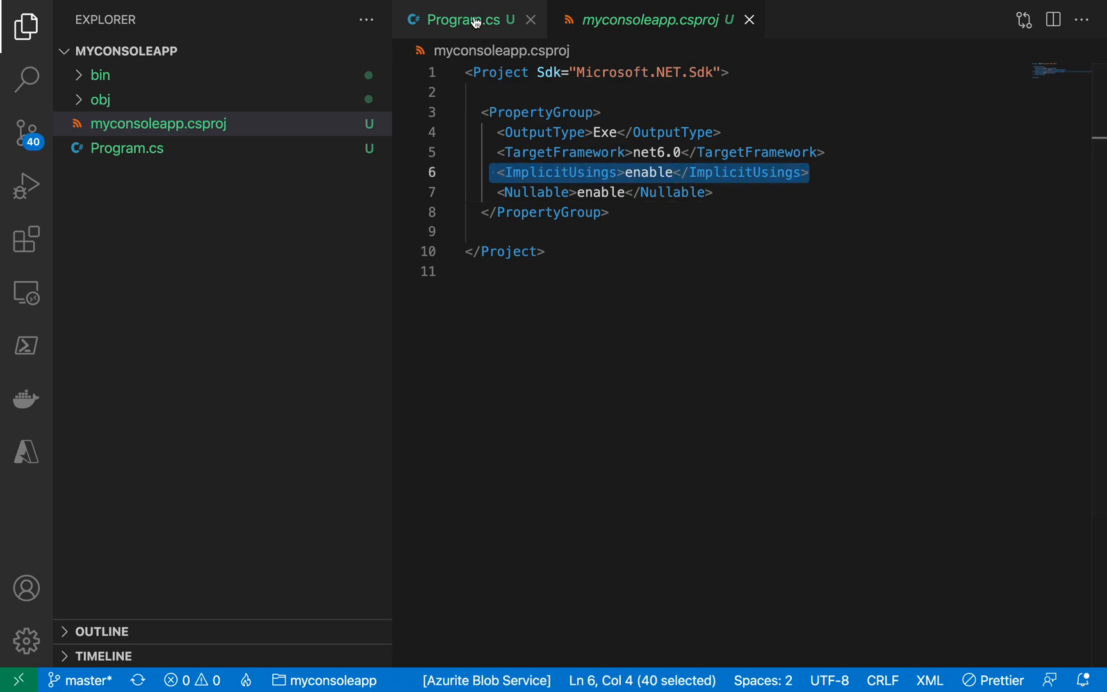
Add 'namespace Codestellar.ConsoleApp;' to myconsoleapp's Program.cs, then delete that line
click(464, 19)
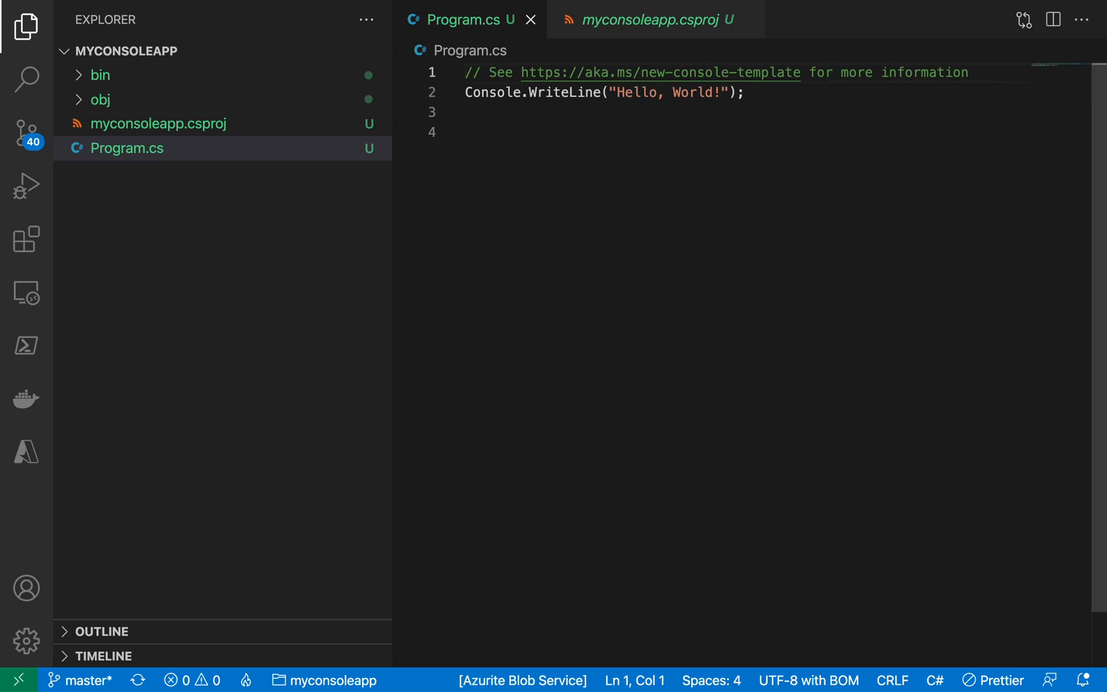
text(namespace)
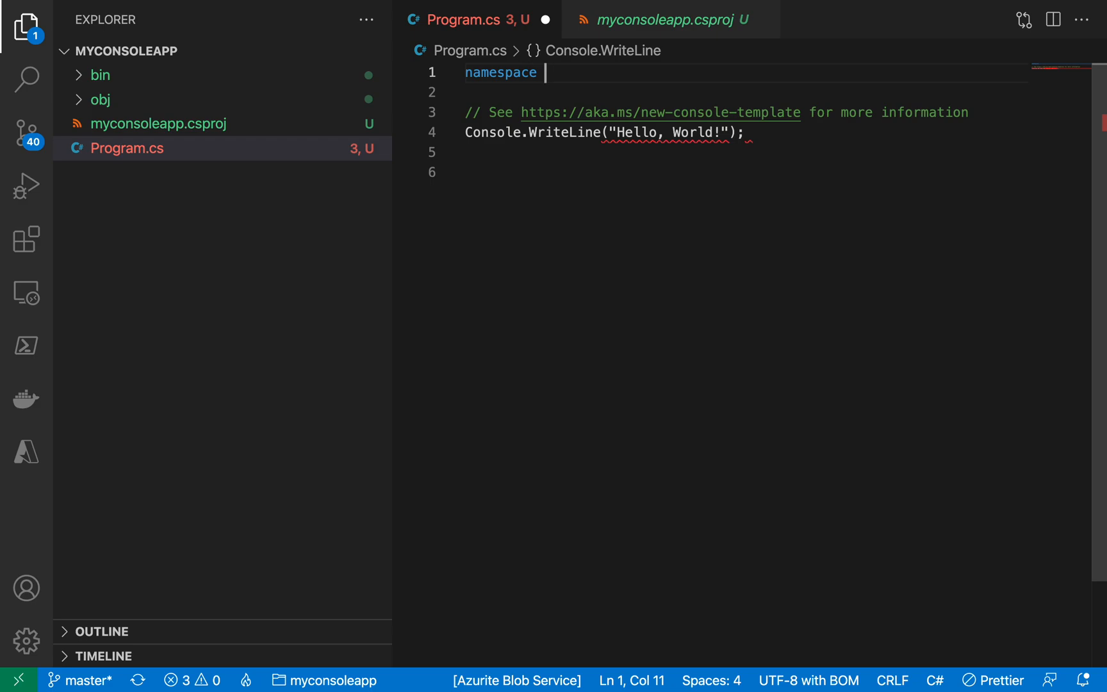
text(Codestellar)
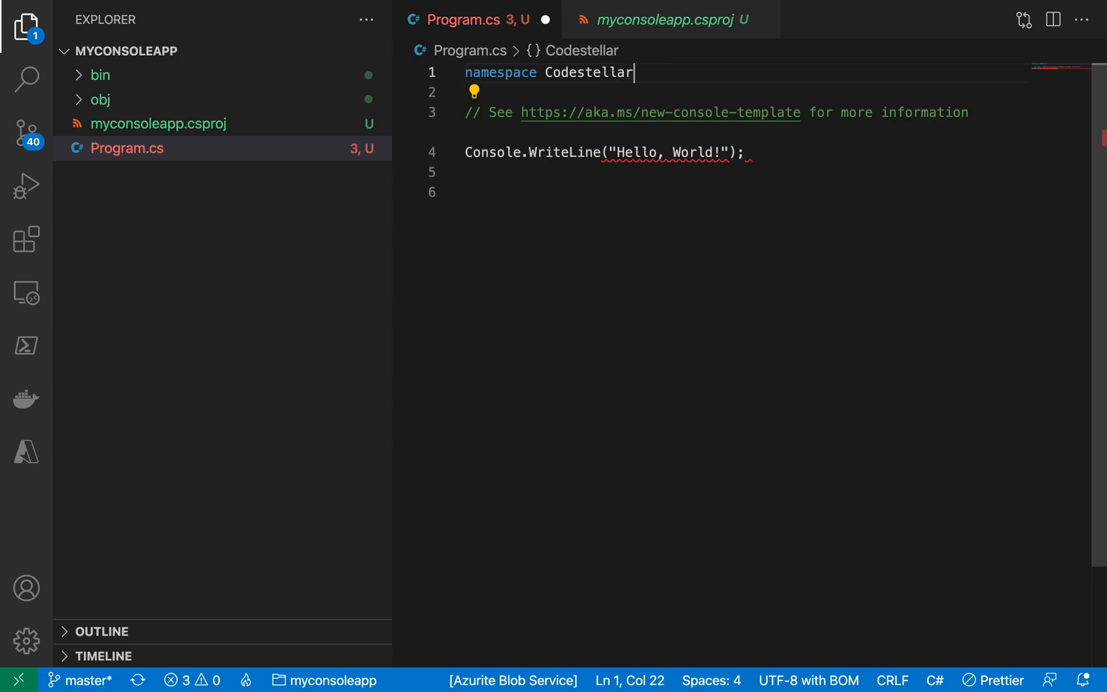
text(.ConsoleApp)
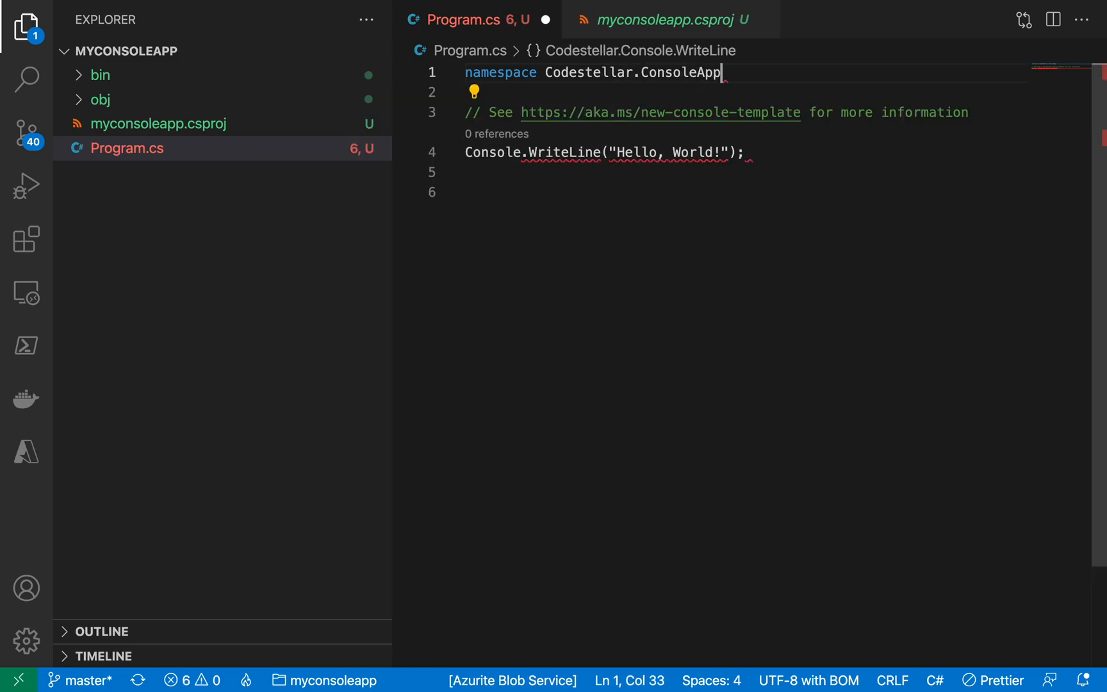
text(;)
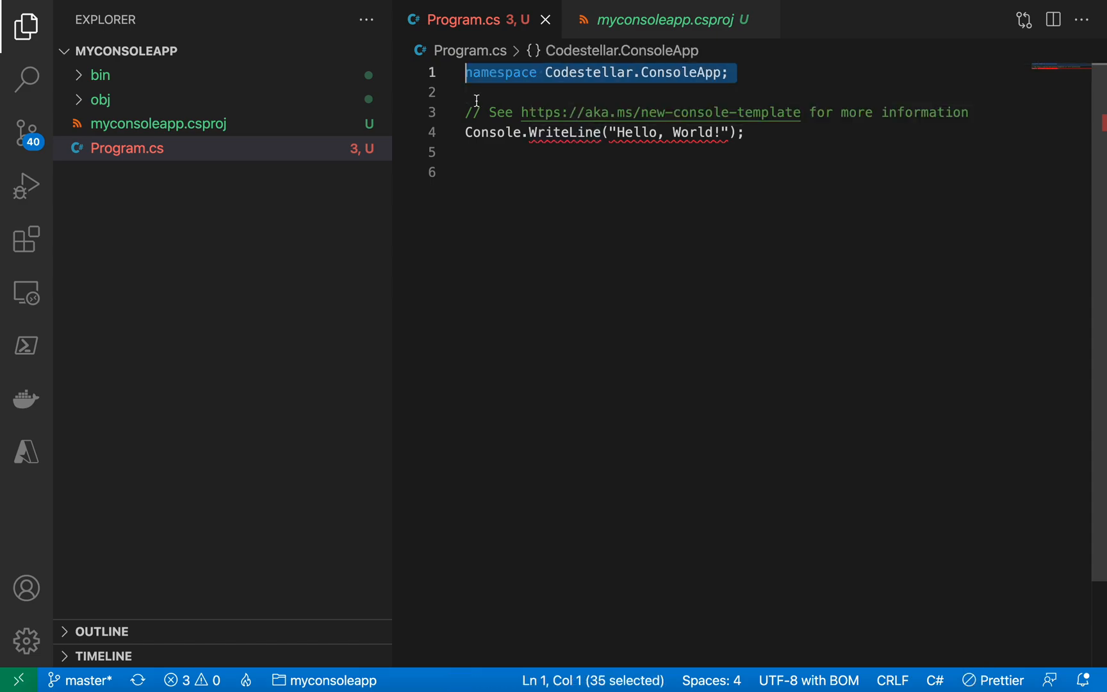
key(Delete)
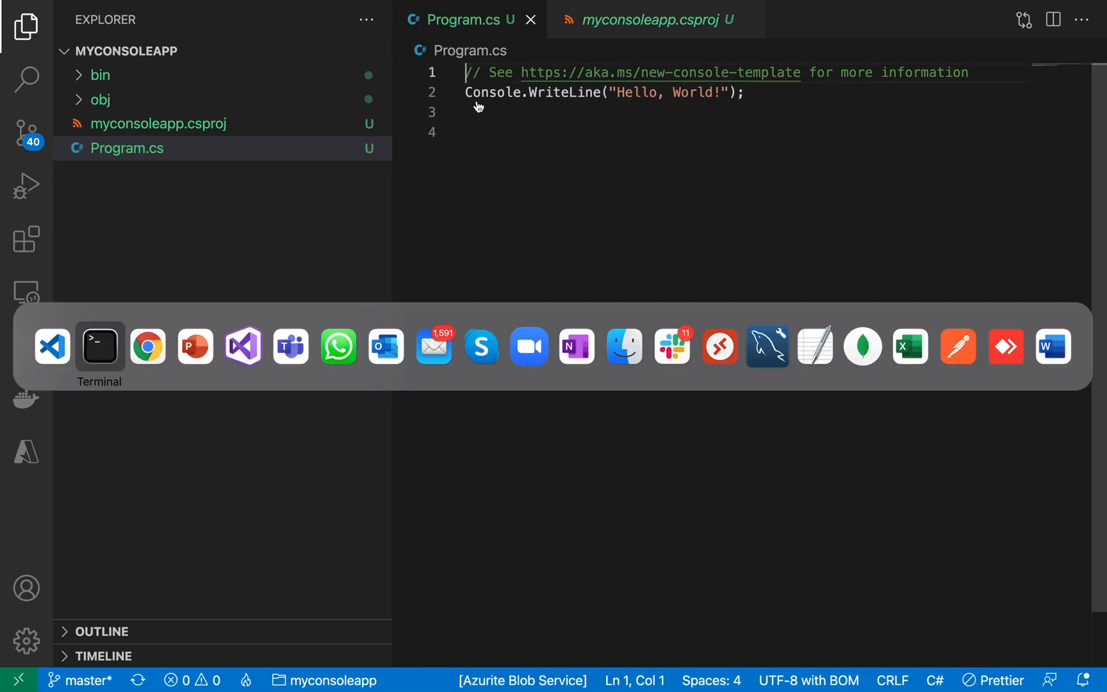
List the available dotnet new templates in Terminal
click(99, 346)
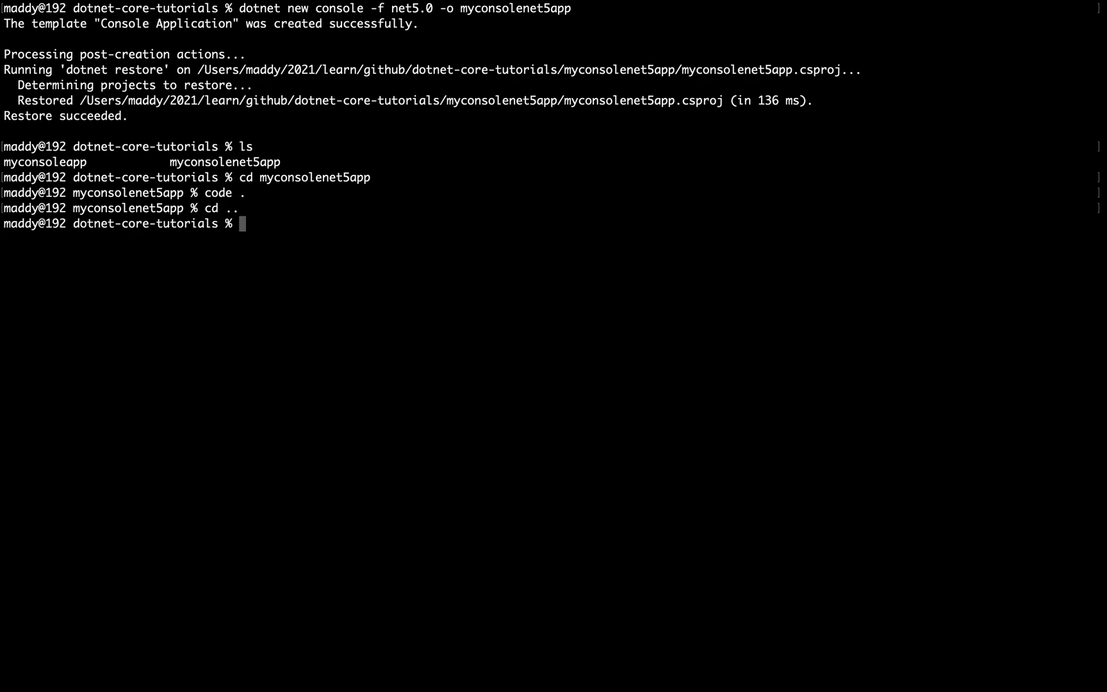
text(dotnet)
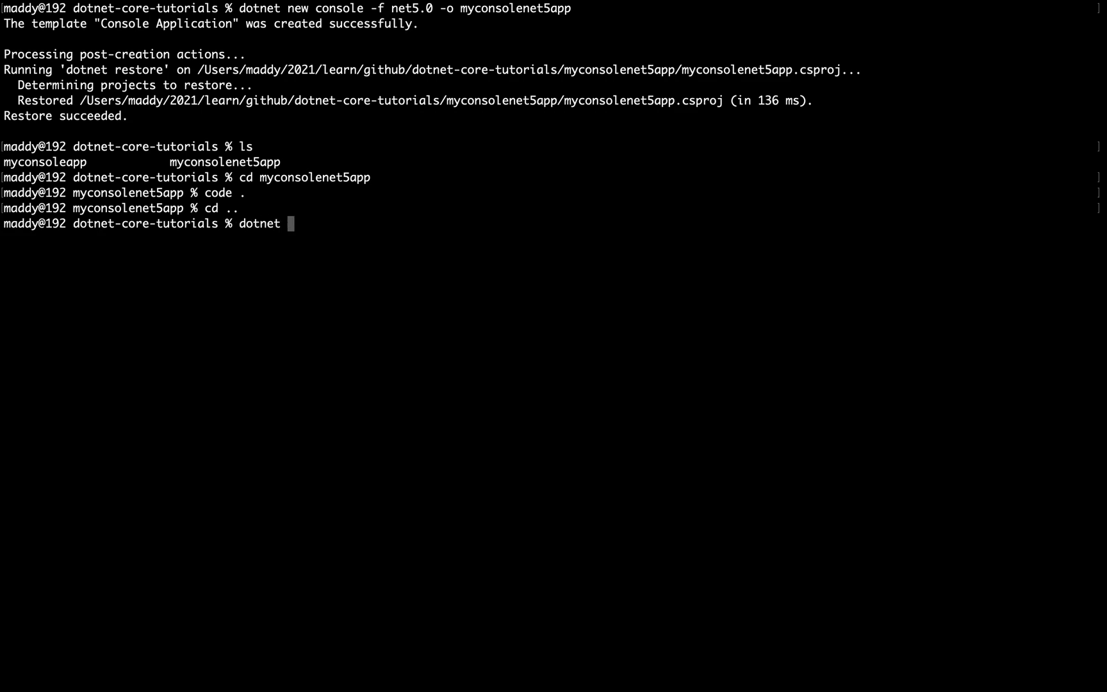
text(new)
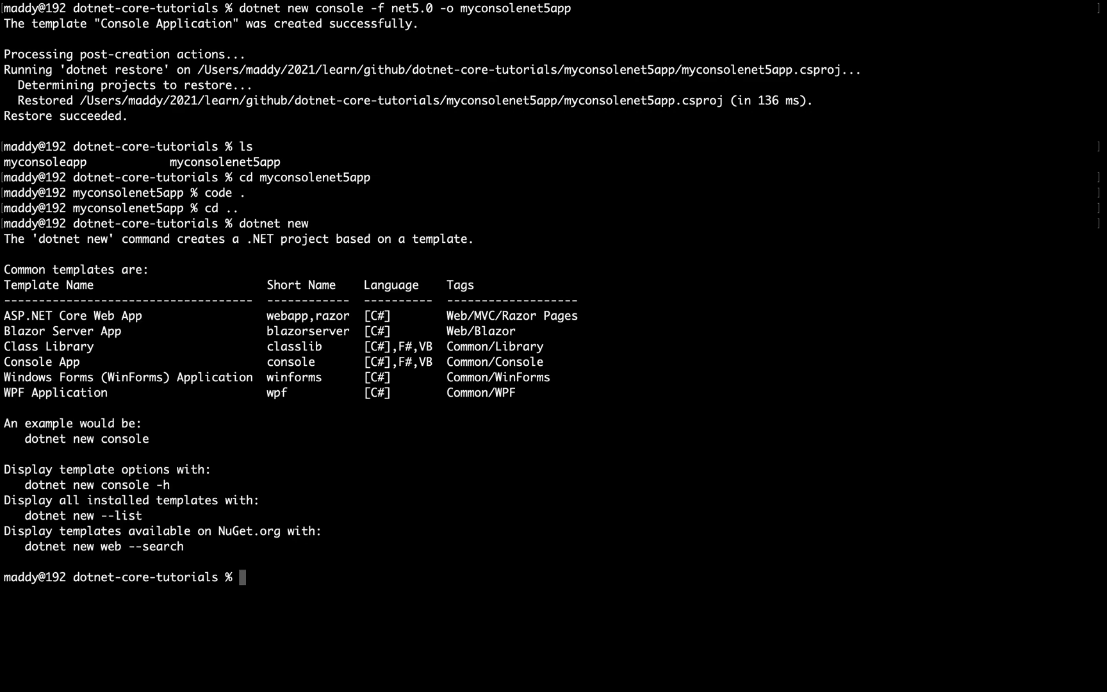
mouse_move(270, 316)
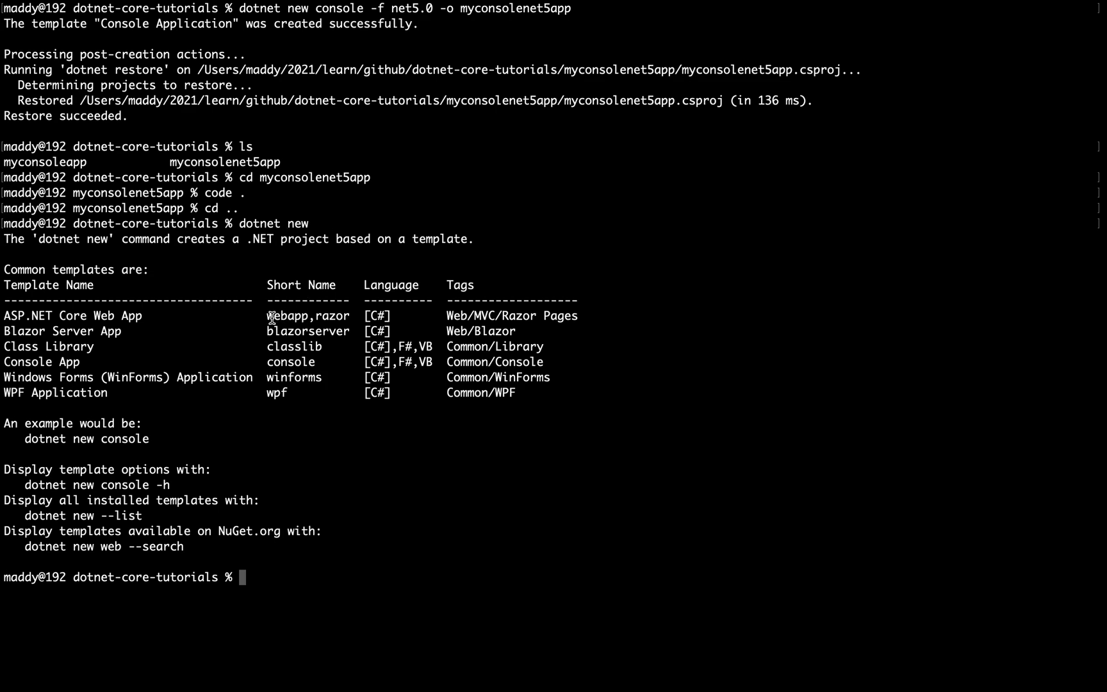
Create the ASP.NET Core Web App mywebapp with dotnet new webapp -o mywebapp
double_click(306, 316)
text(dotnet new w)
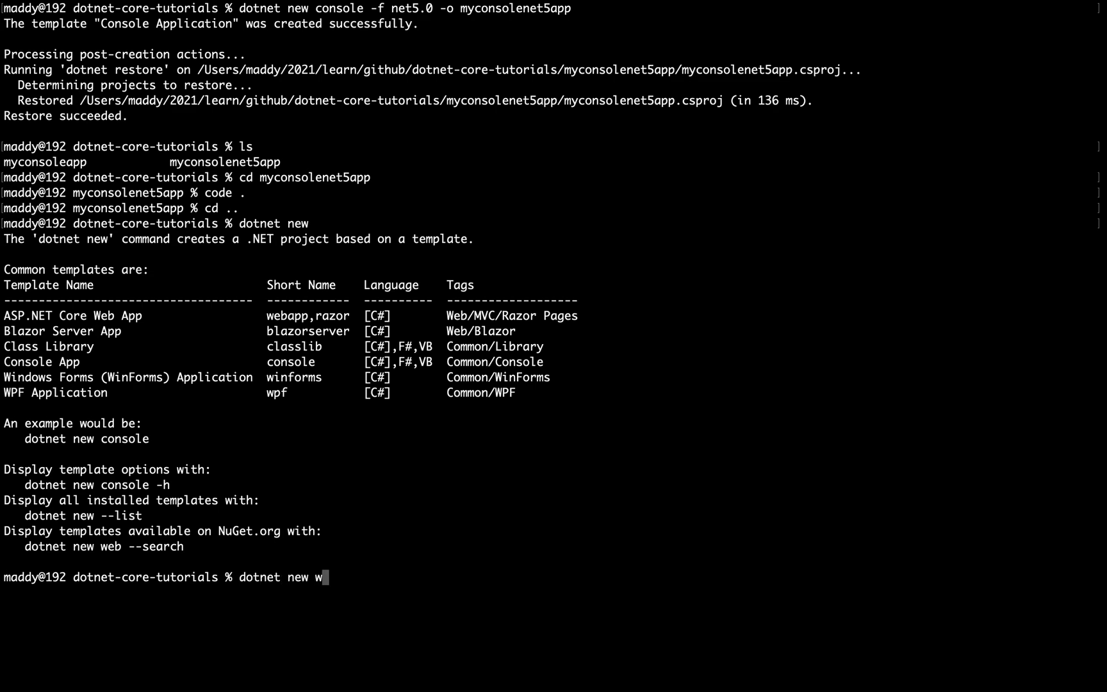
text(ebapp -o mywe)
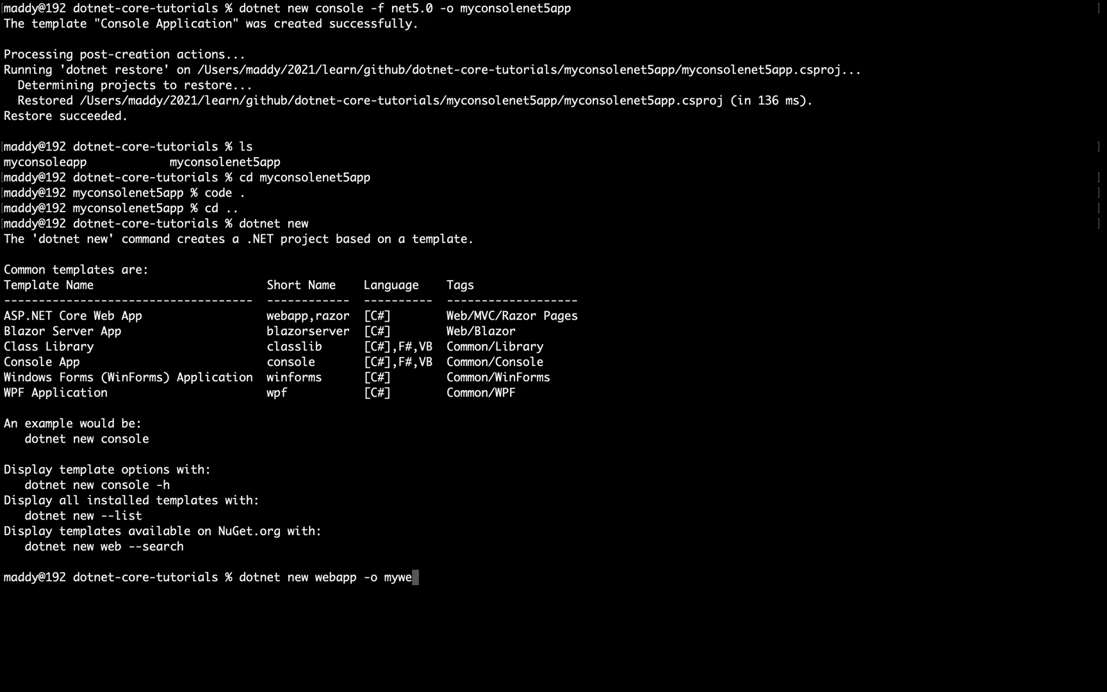
text(bapp)
text(ls)
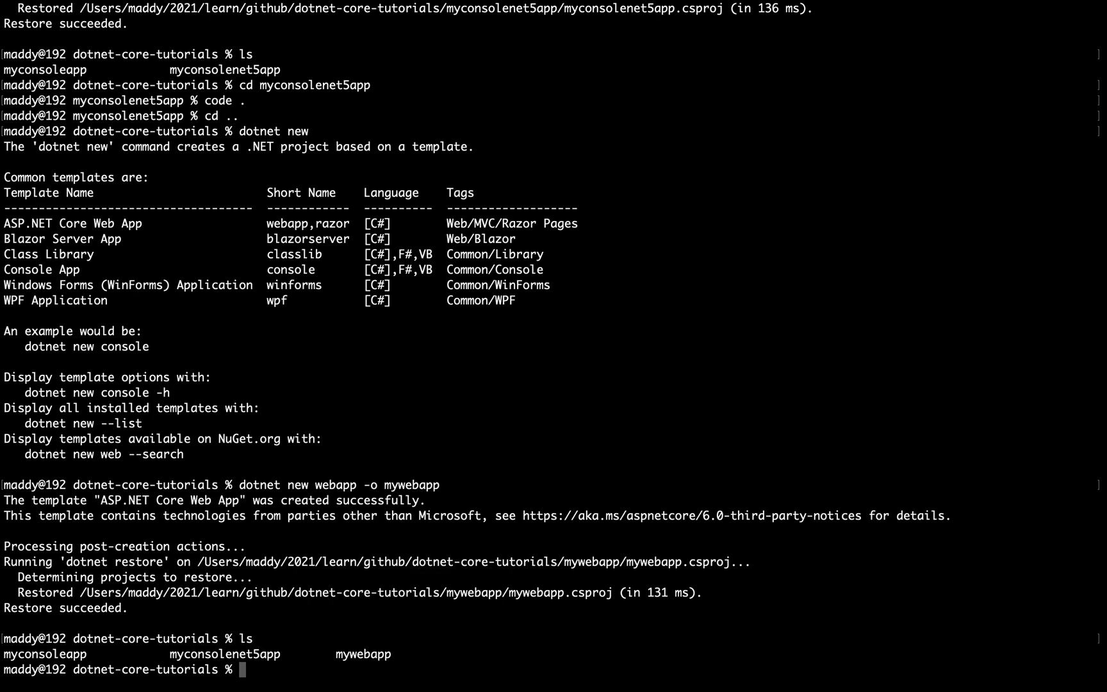
Change into the mywebapp folder and open Program.cs to view the builder and pipeline code
text(cd mywe)
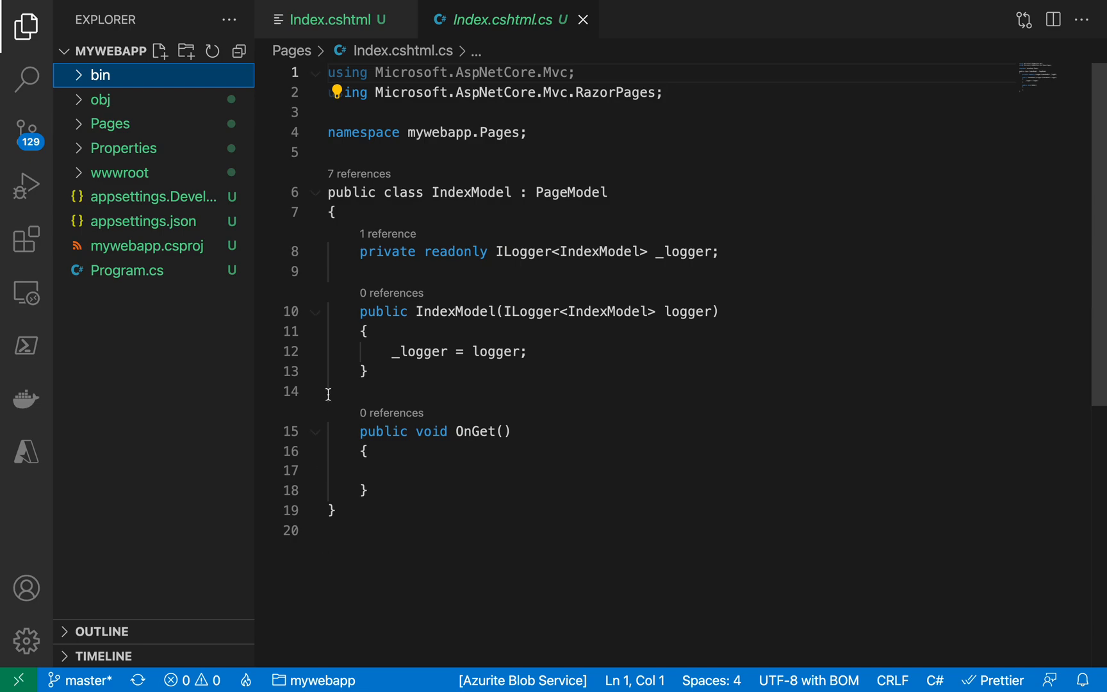
click(126, 270)
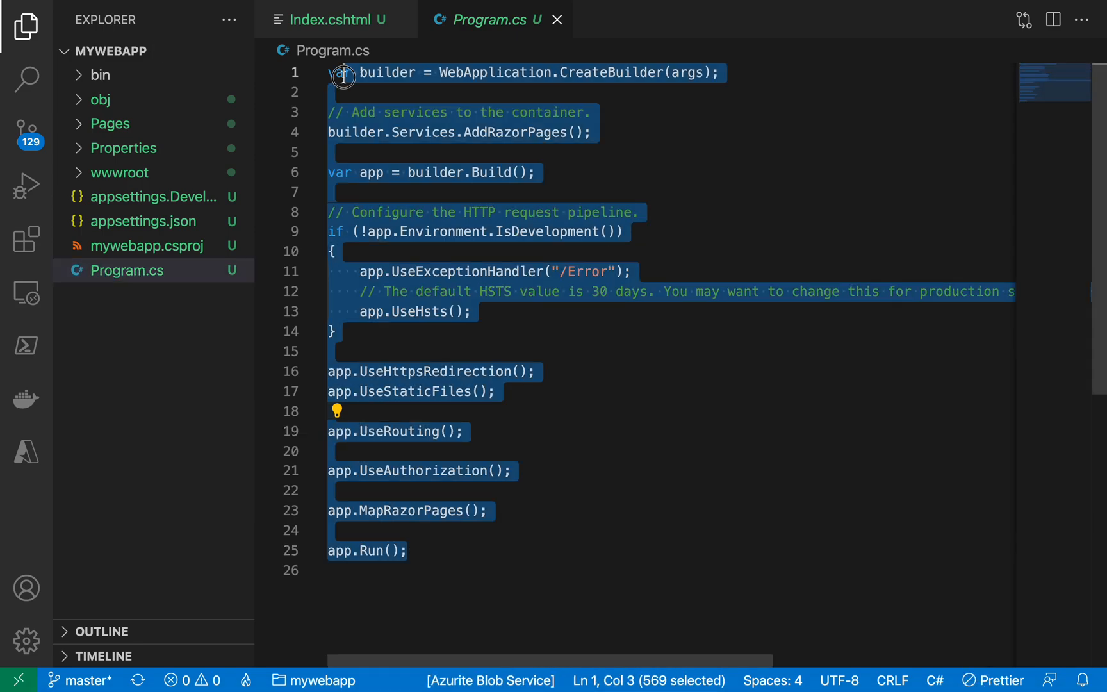
click(590, 112)
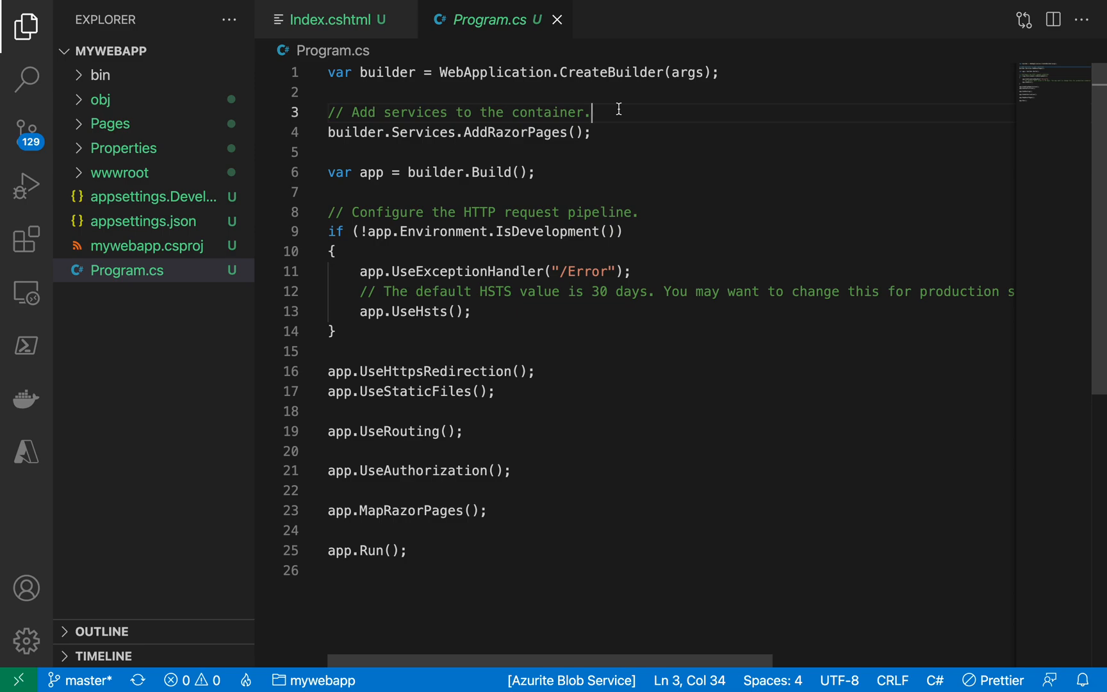
mouse_move(618, 72)
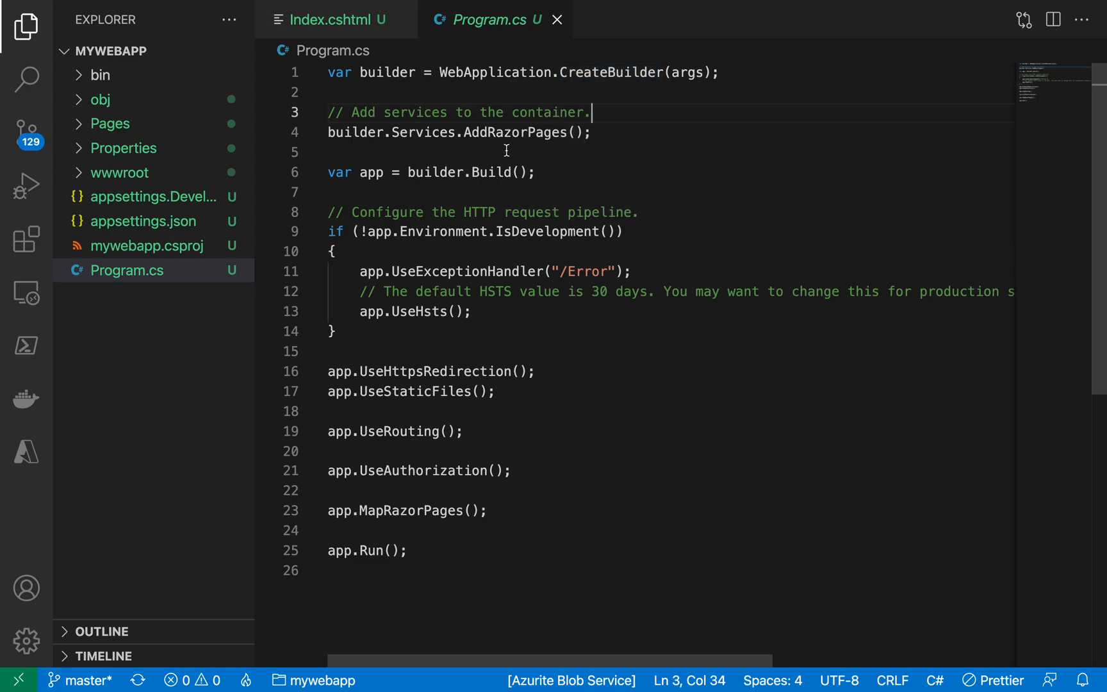
mouse_move(519, 132)
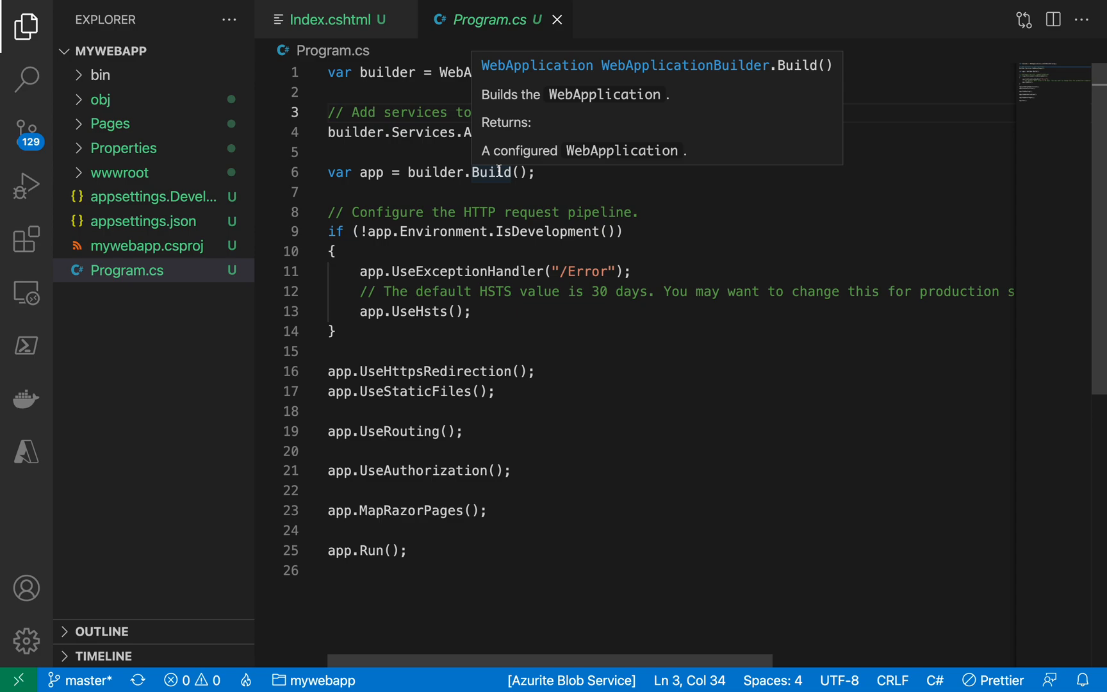
mouse_move(388, 338)
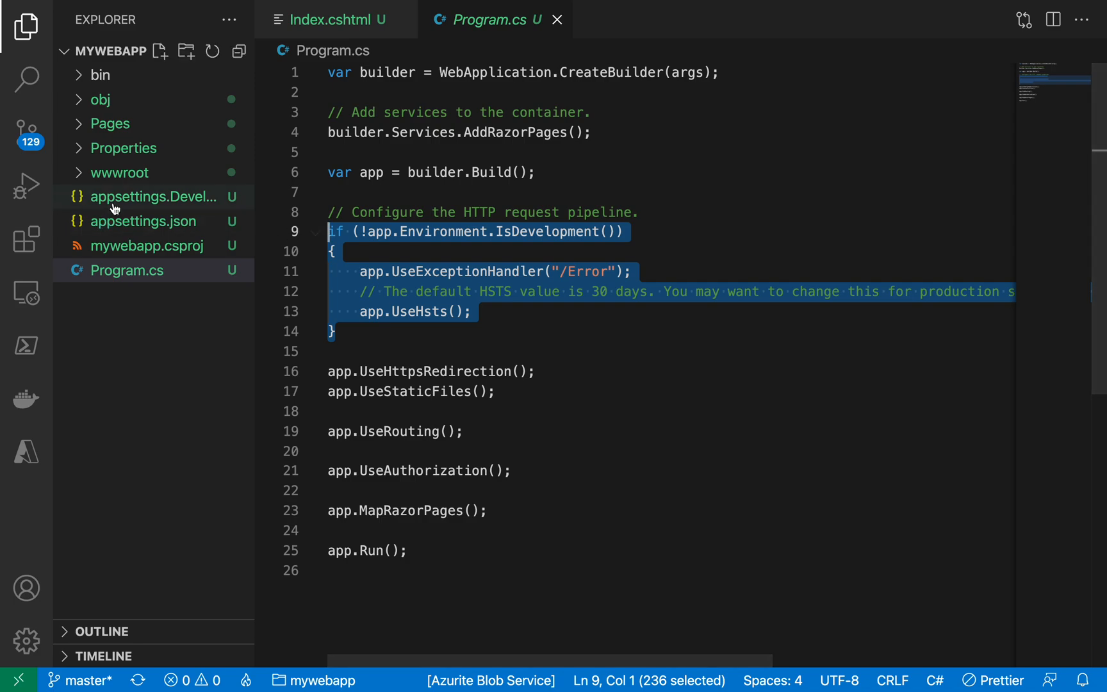
View appsettings.Development.json and appsettings.json, then return to Program.cs
click(154, 197)
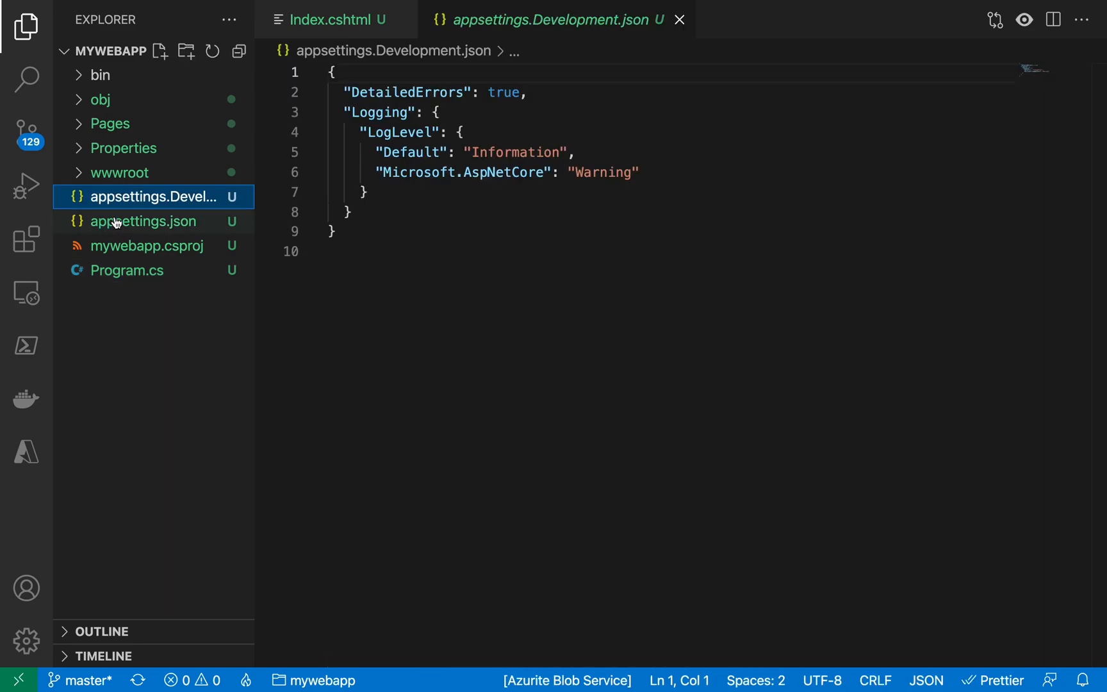
click(144, 221)
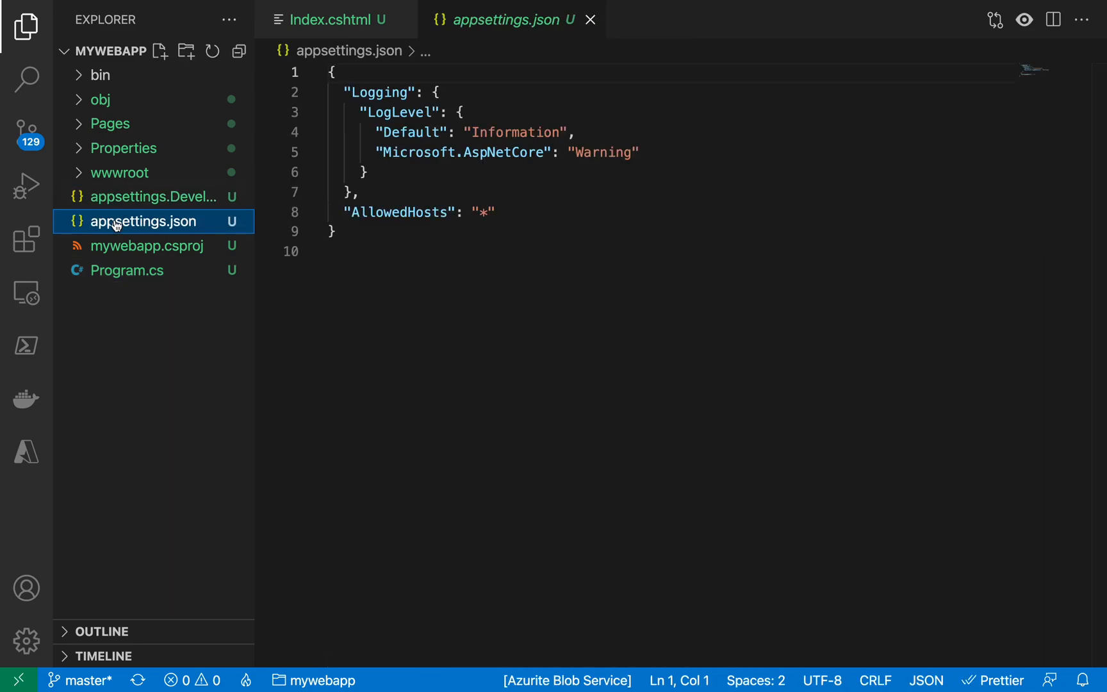
click(127, 270)
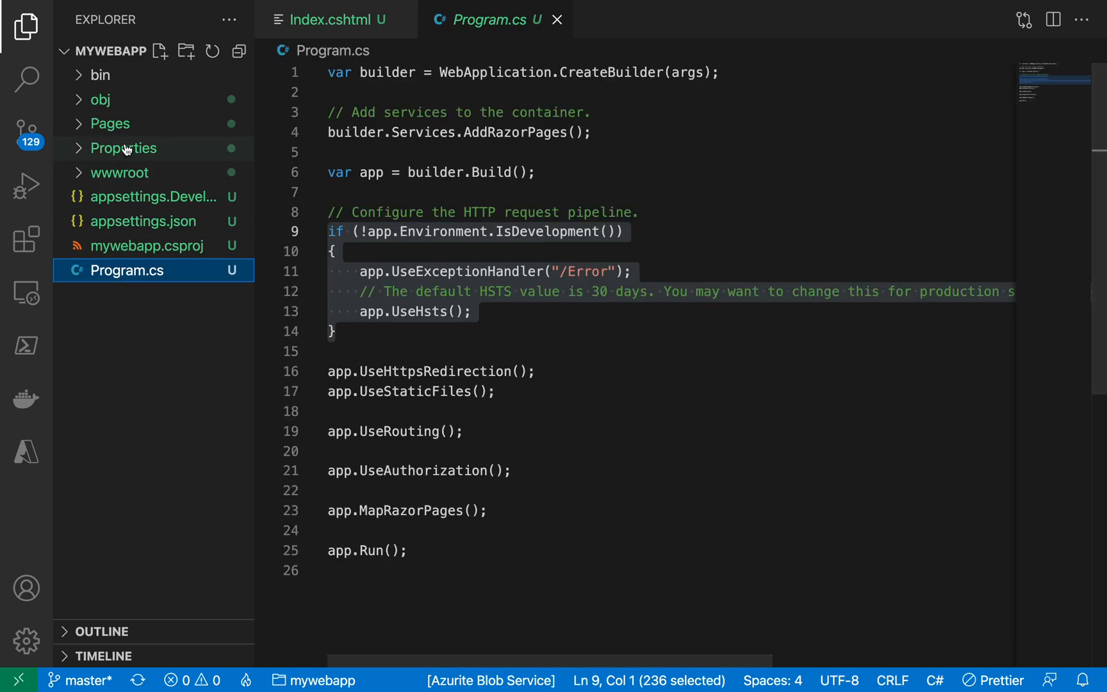
click(110, 124)
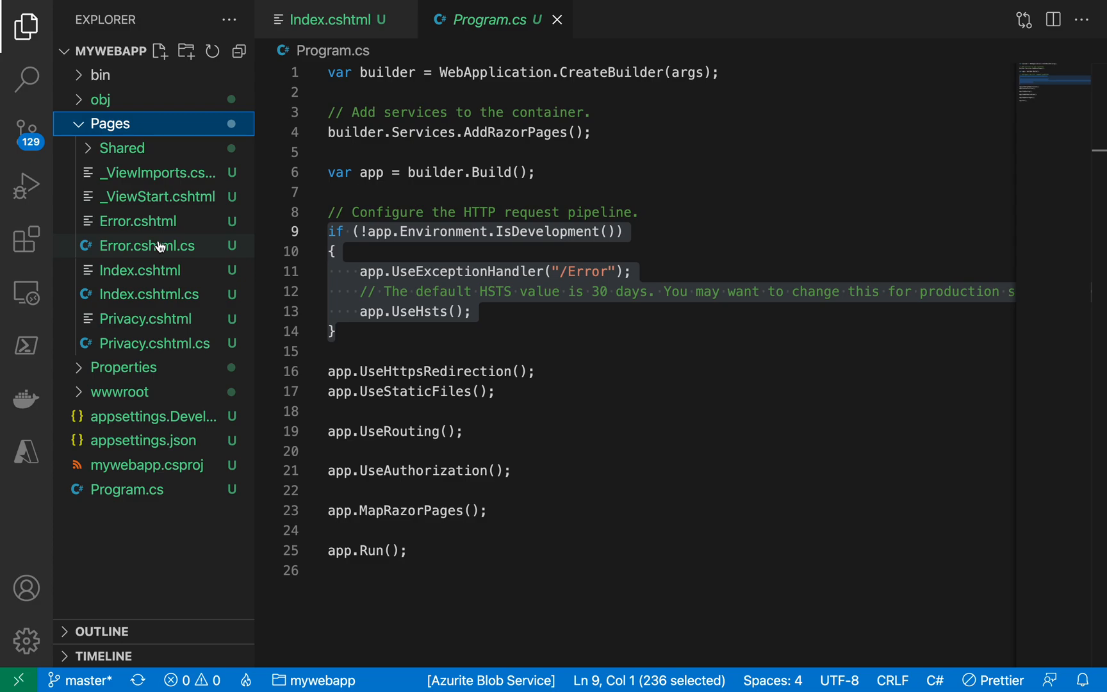
click(147, 246)
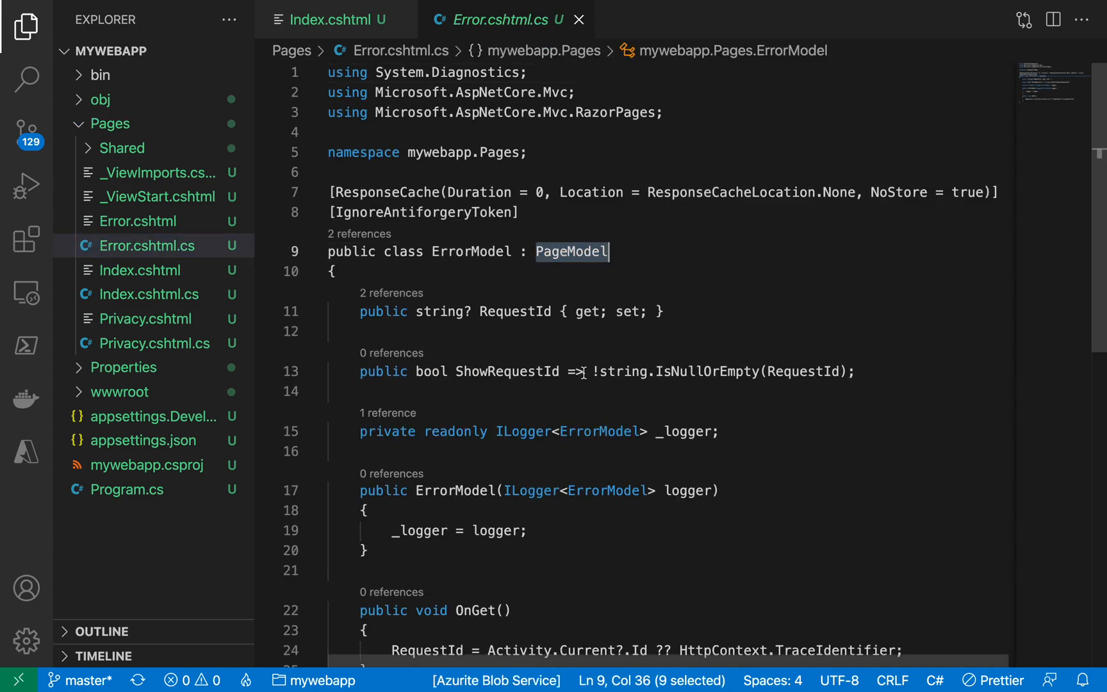
scroll(down, 3)
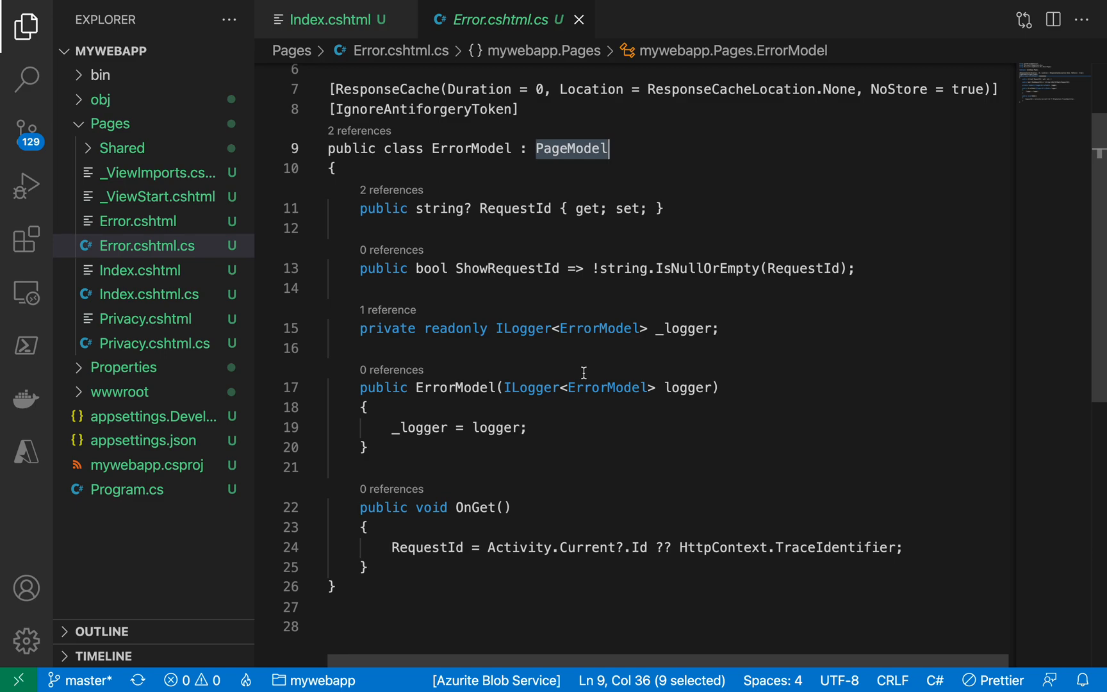
click(139, 221)
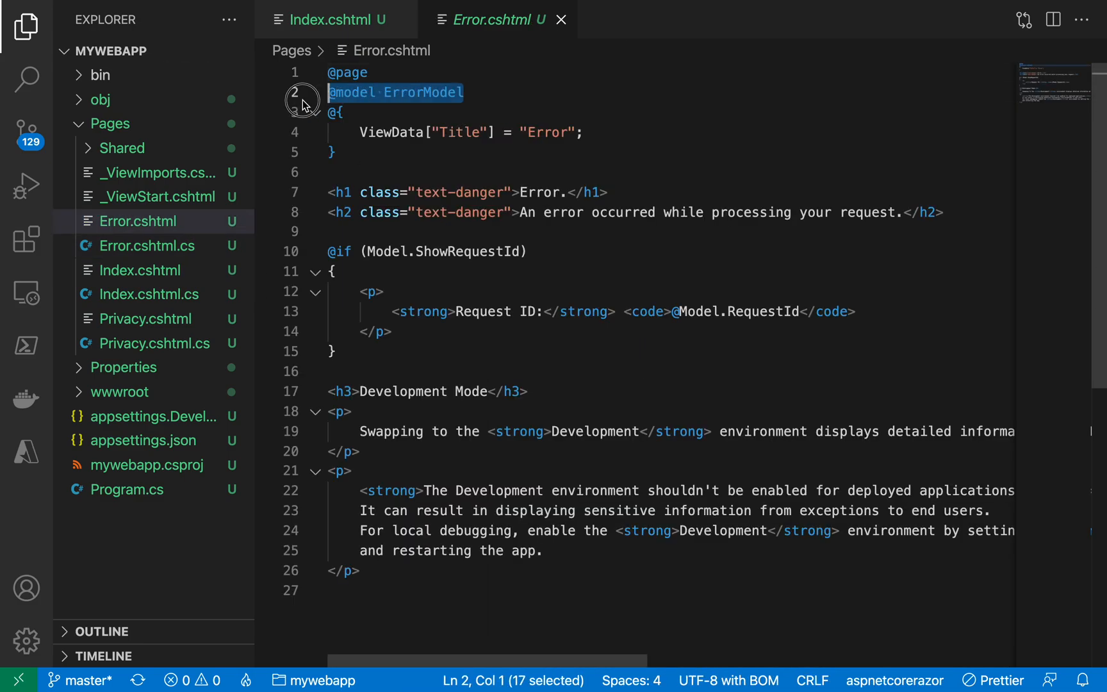
click(147, 245)
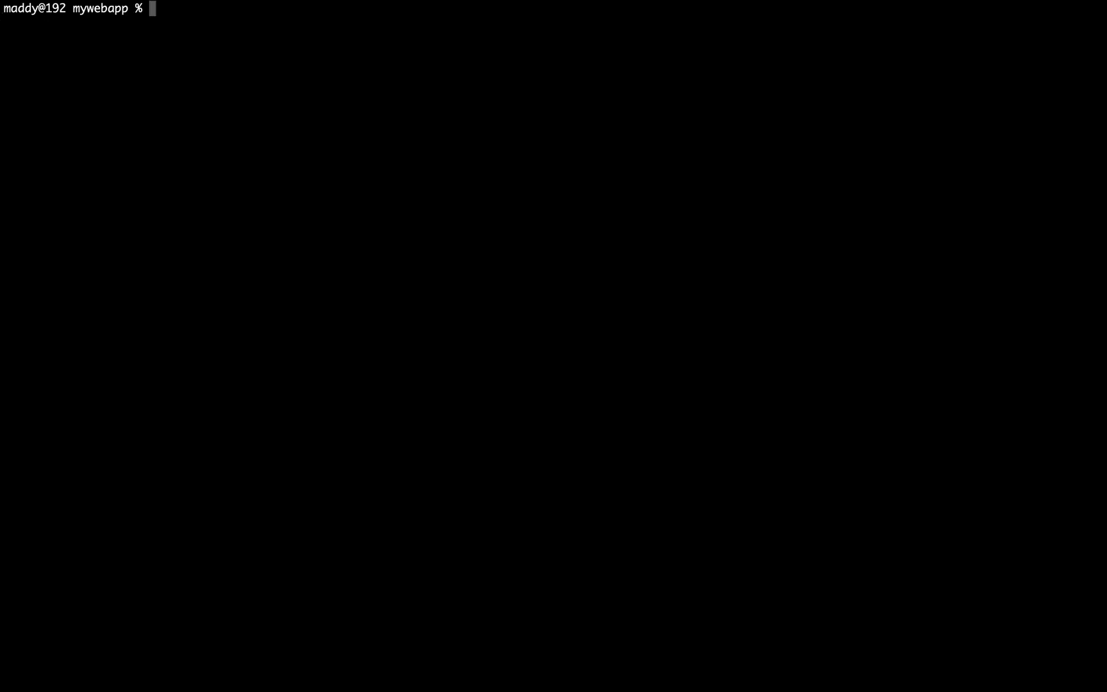
text(dotnet r)
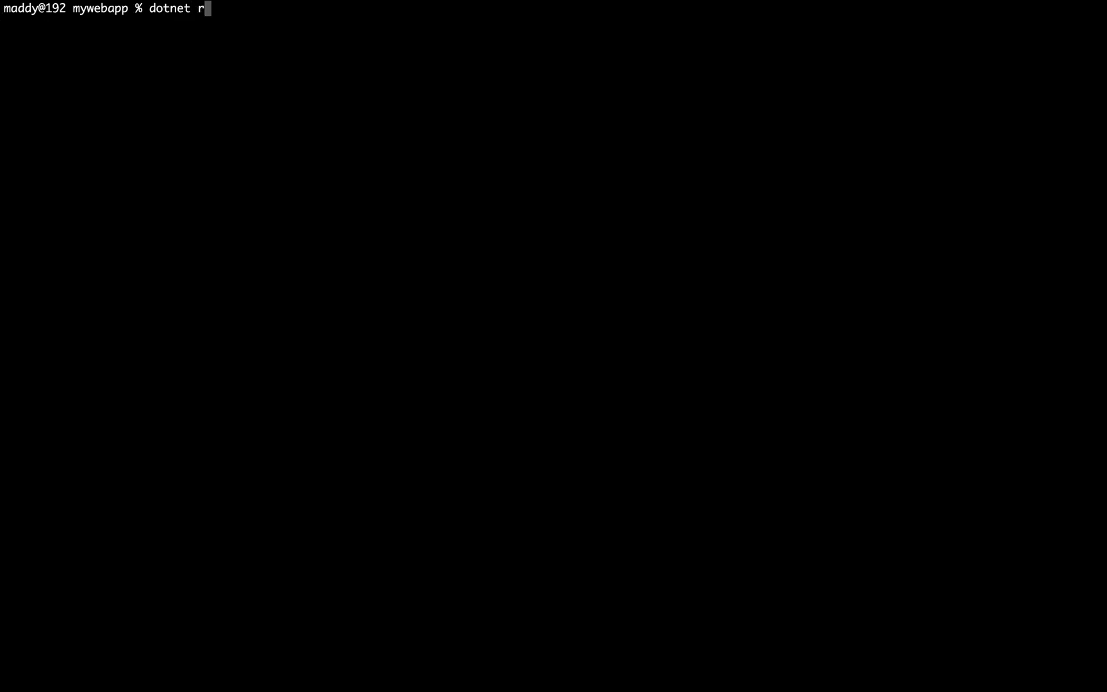
text(un)
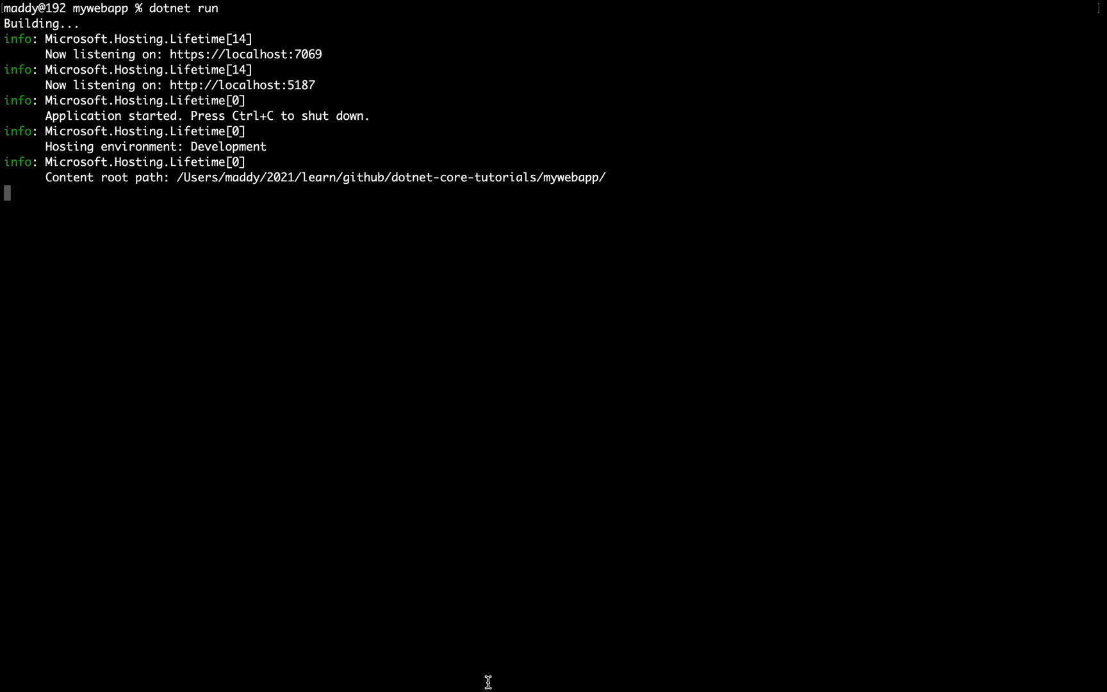
mouse_move(170, 55)
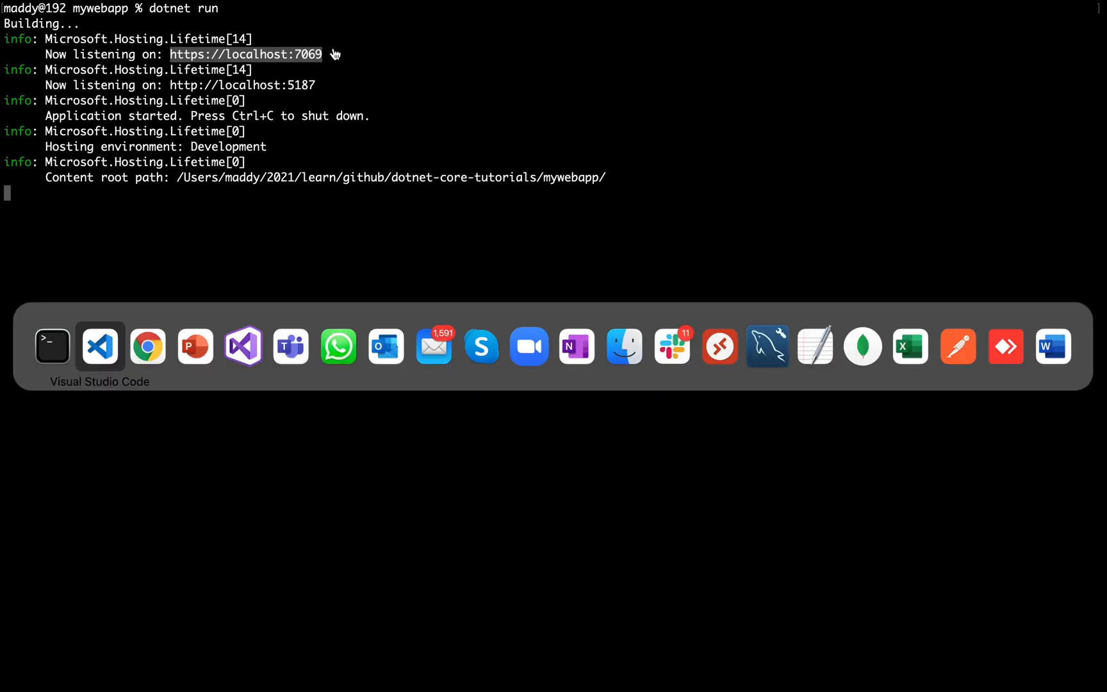
click(147, 347)
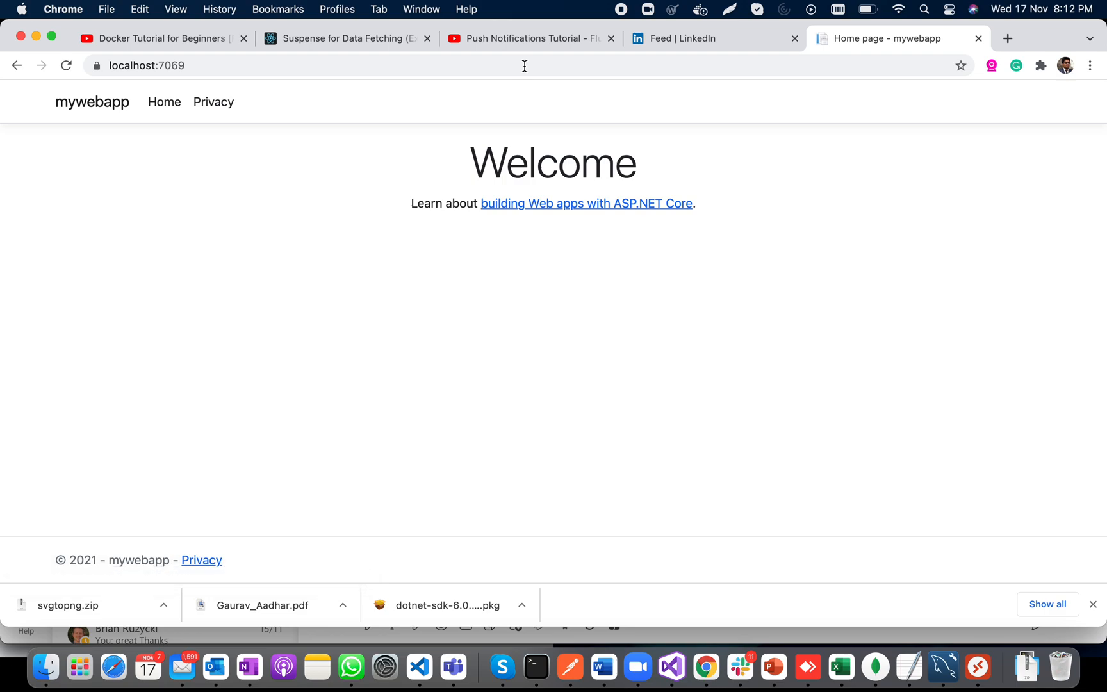
mouse_move(403, 342)
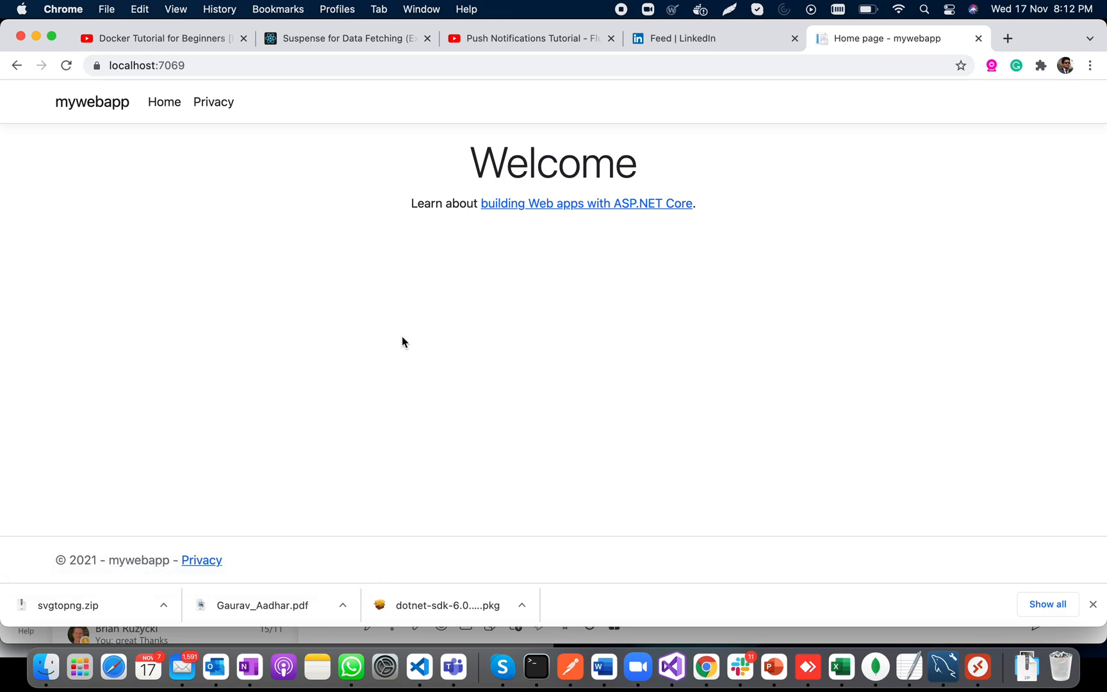
mouse_move(201, 559)
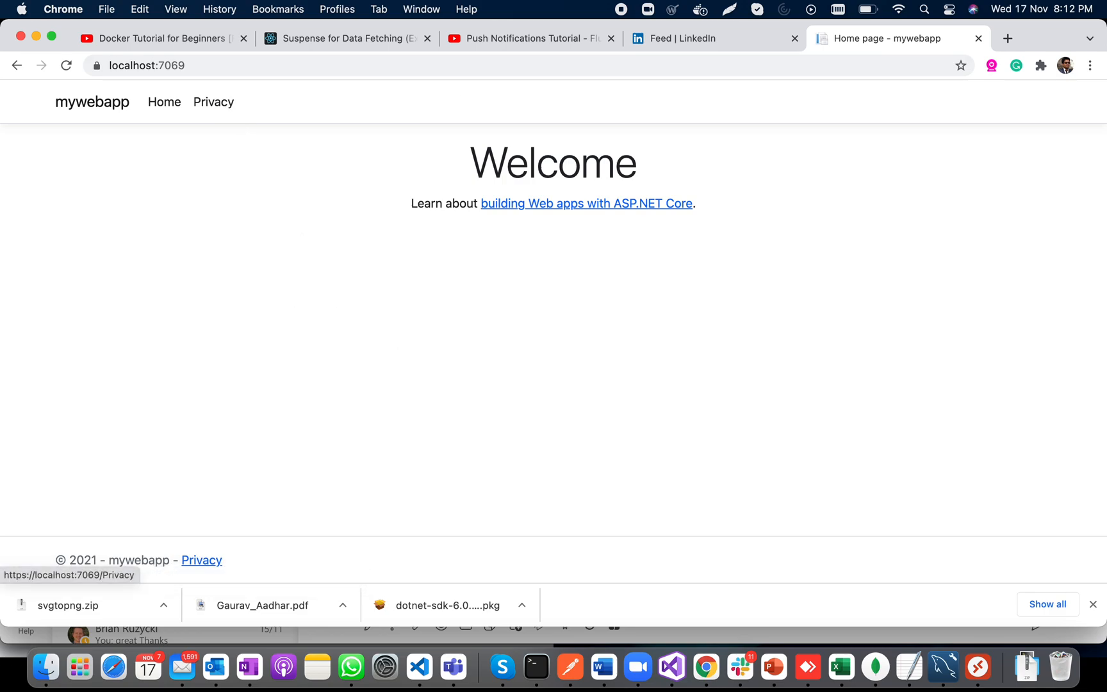
mouse_move(147, 107)
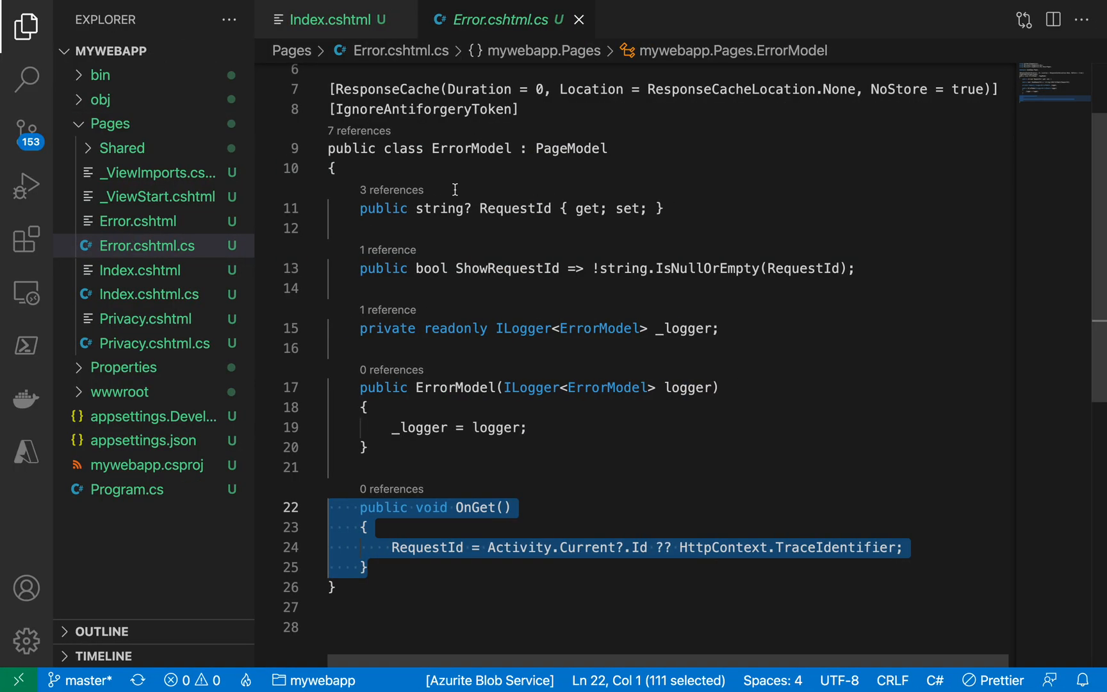
In Pages/Index.cshtml, replace the div contents with <h1>Welcome to Codestellar's Tutorials
click(139, 270)
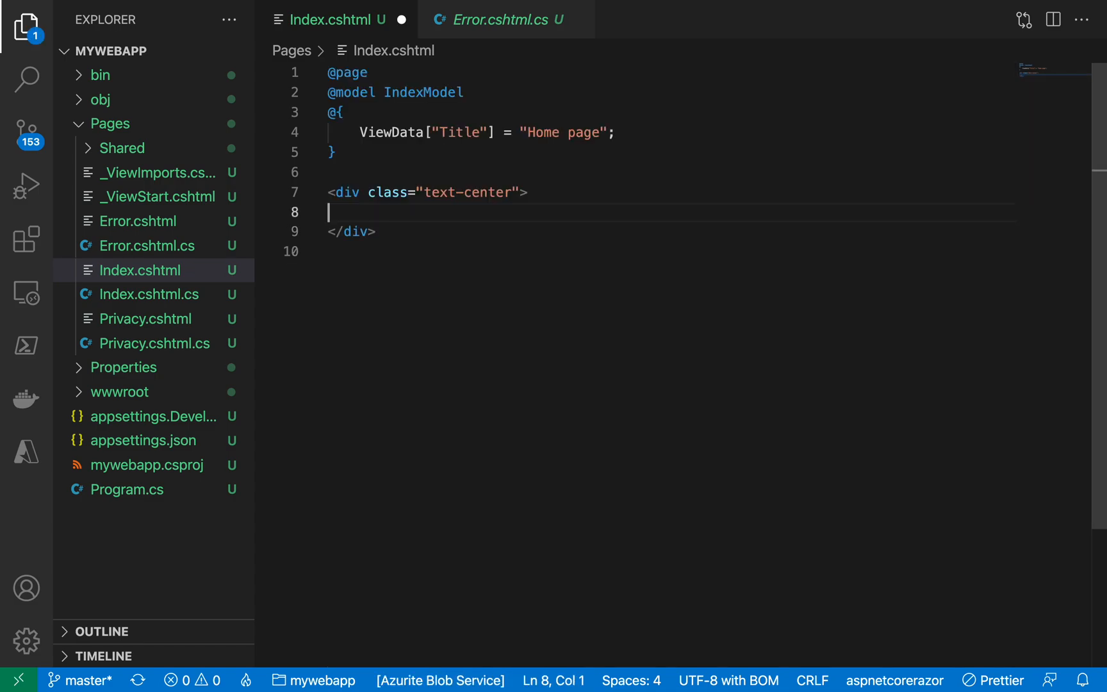
text(<h1></h1>)
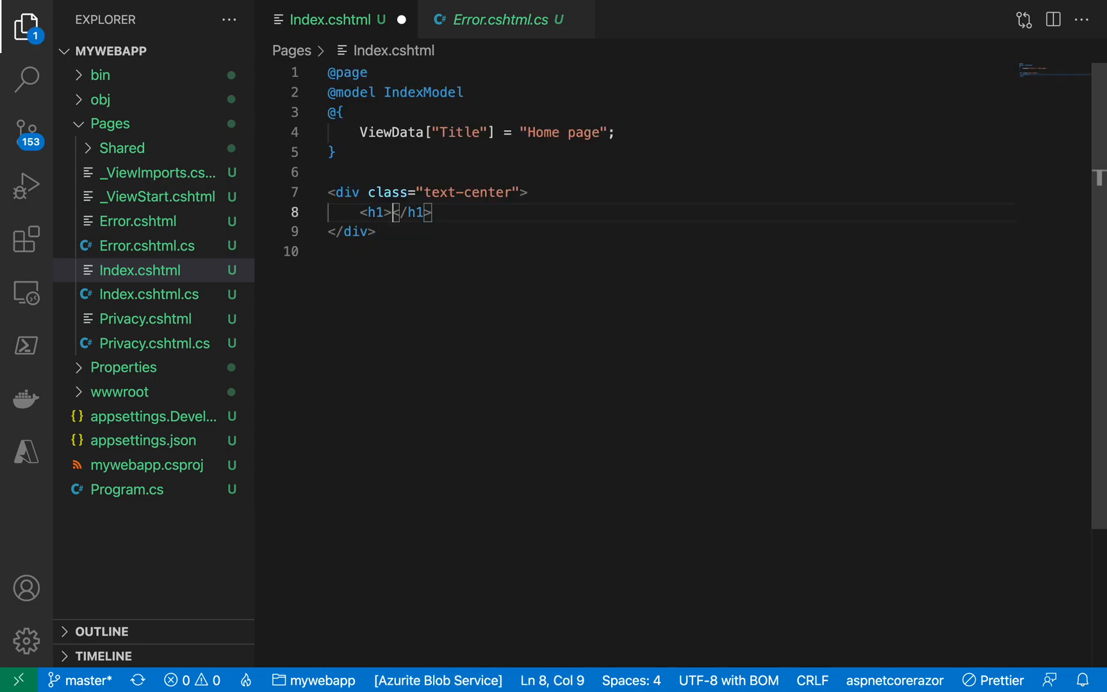
text(Welcome to)
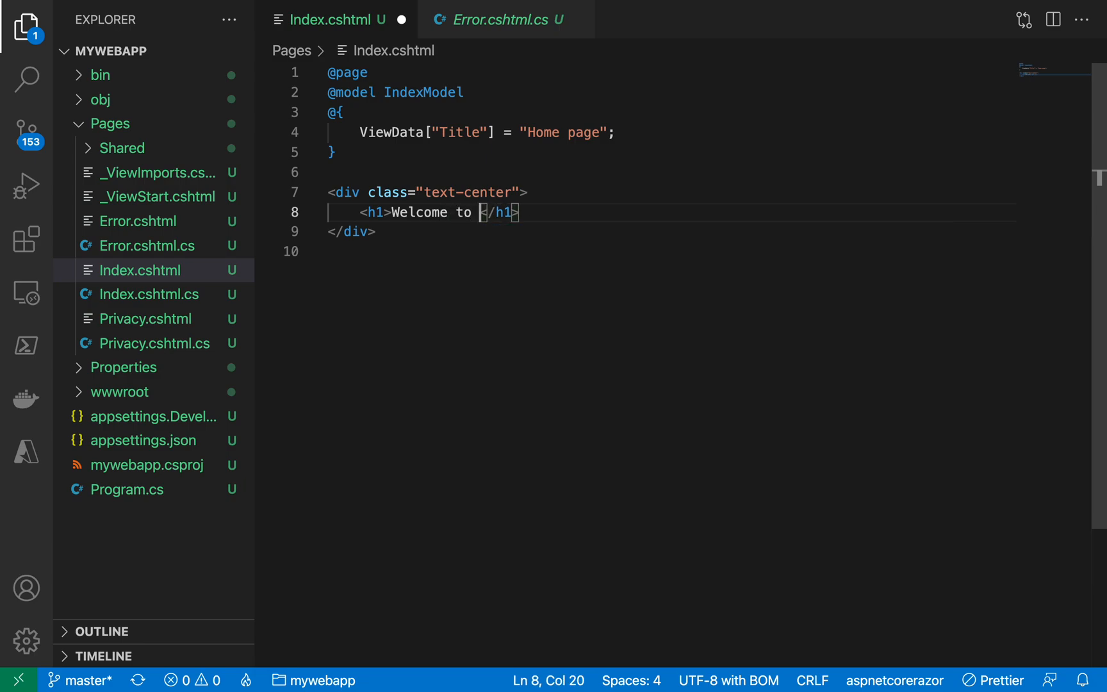
text(Codestellar's Tu)
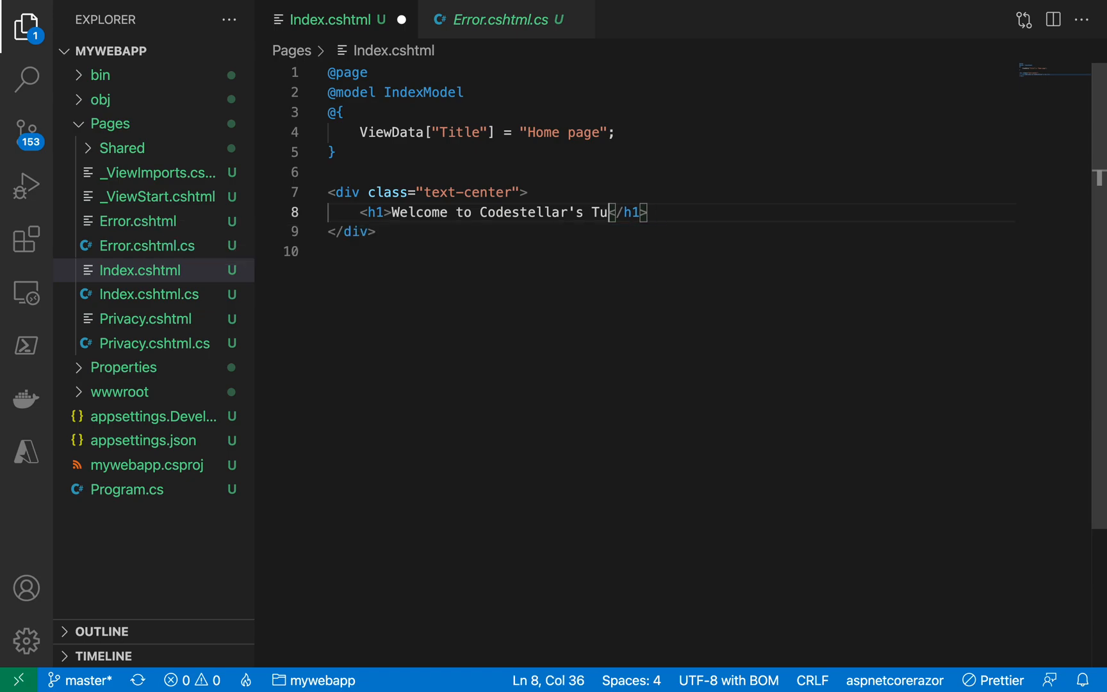
text(torials)
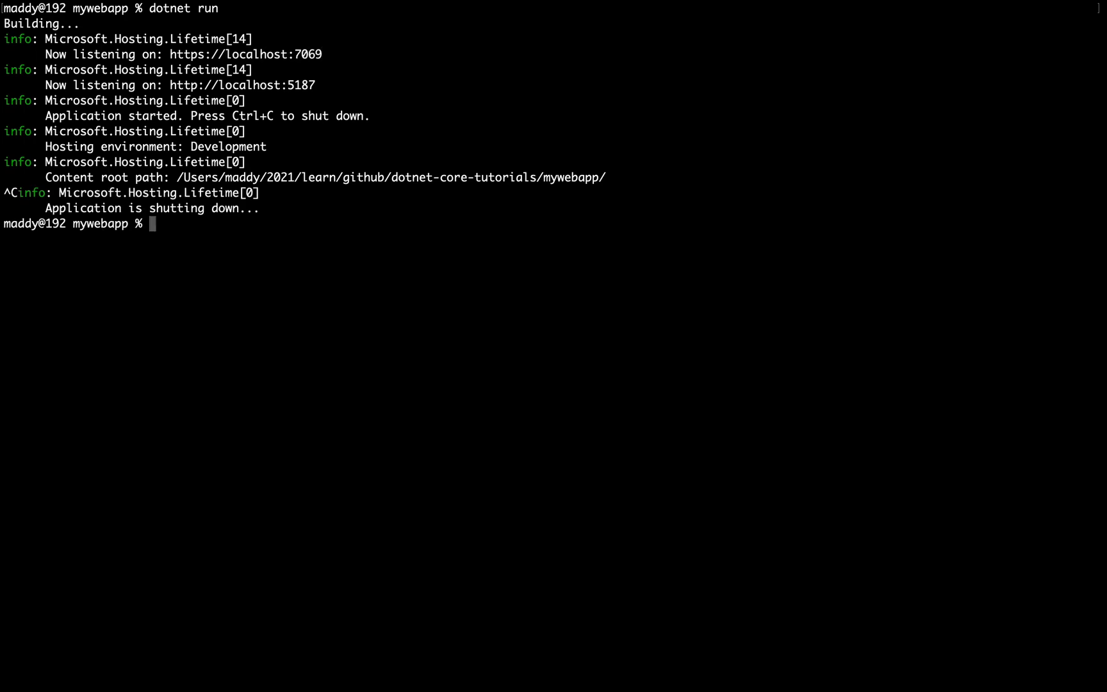
Rerun the app with dotnet run, stop it with Ctrl+C, and begin typing dotnet watch
text(dotnet run)
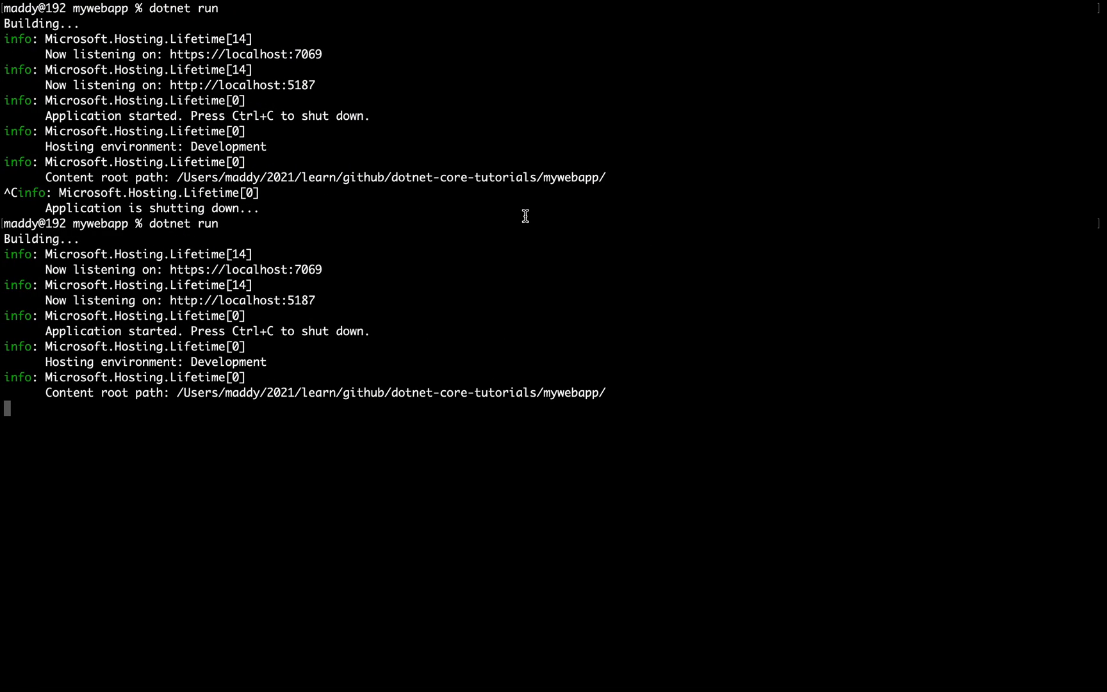
key(ctrl+c)
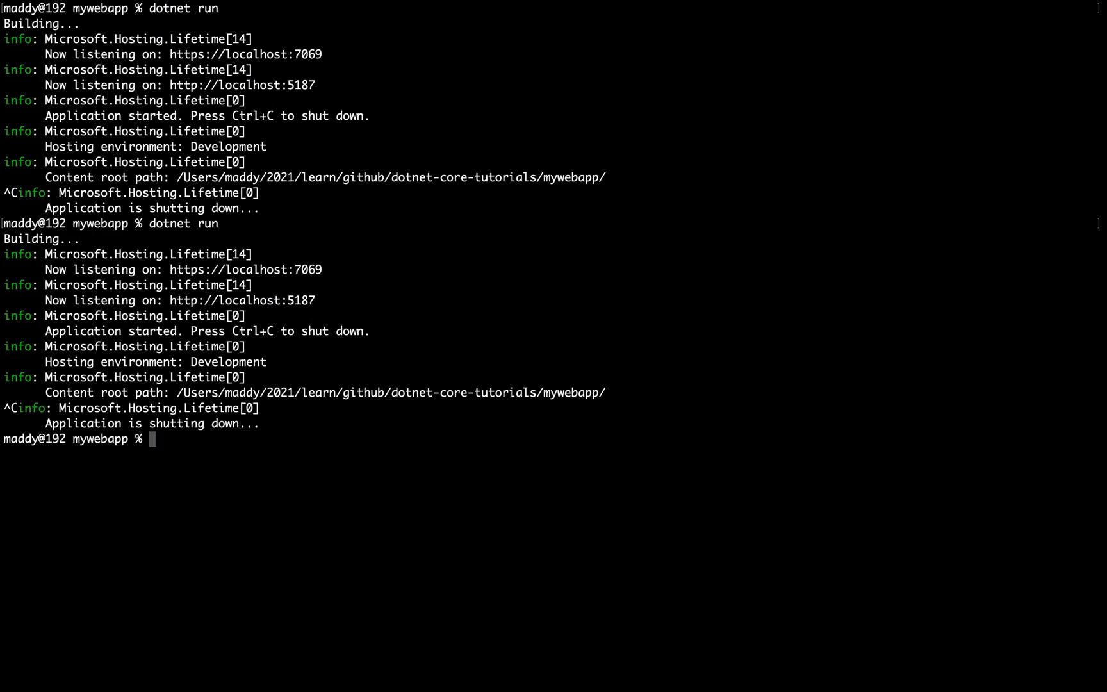
text(dotnet wa)
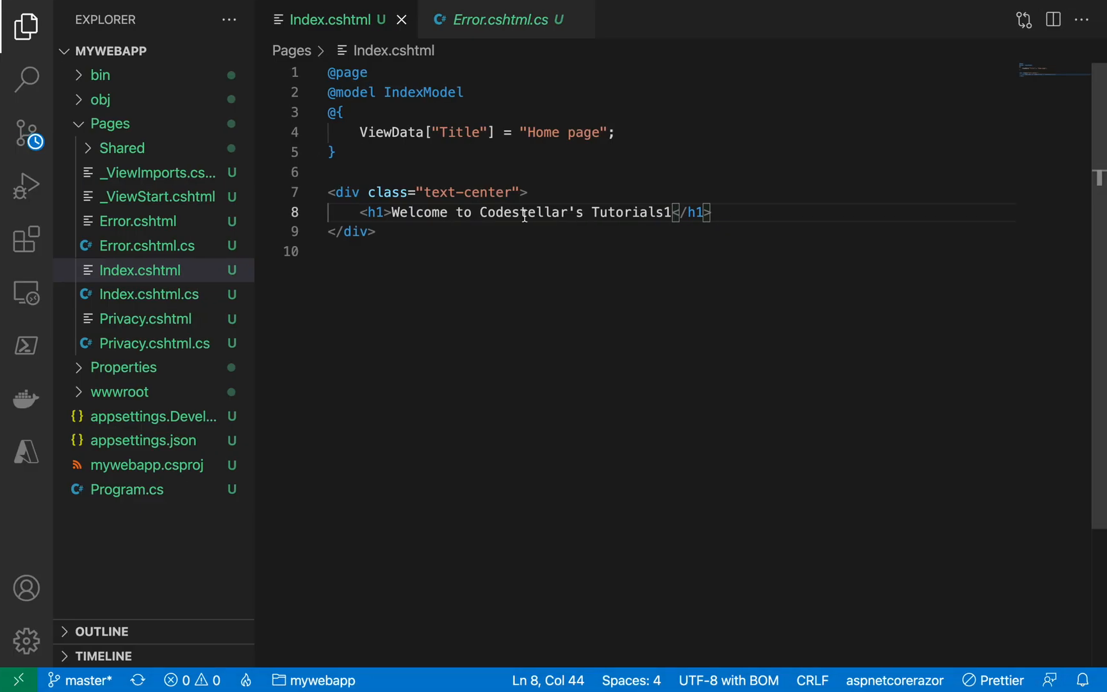
Delete the stray 1 and append '. New Change' to the Index heading
key(Backspace)
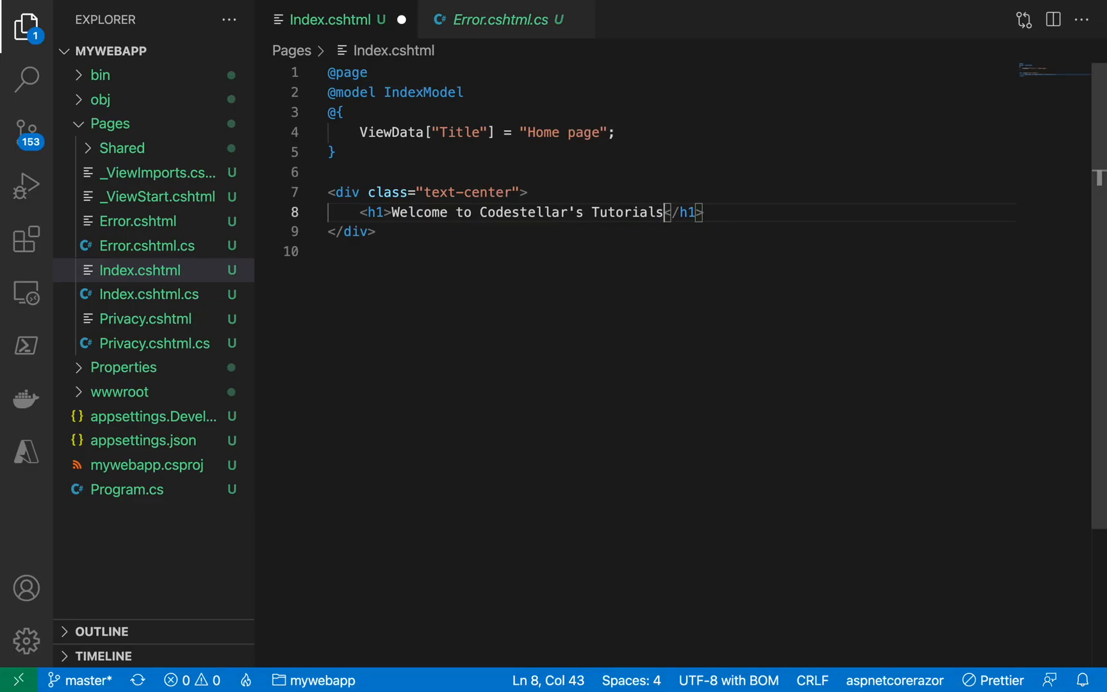
text(. New Change)
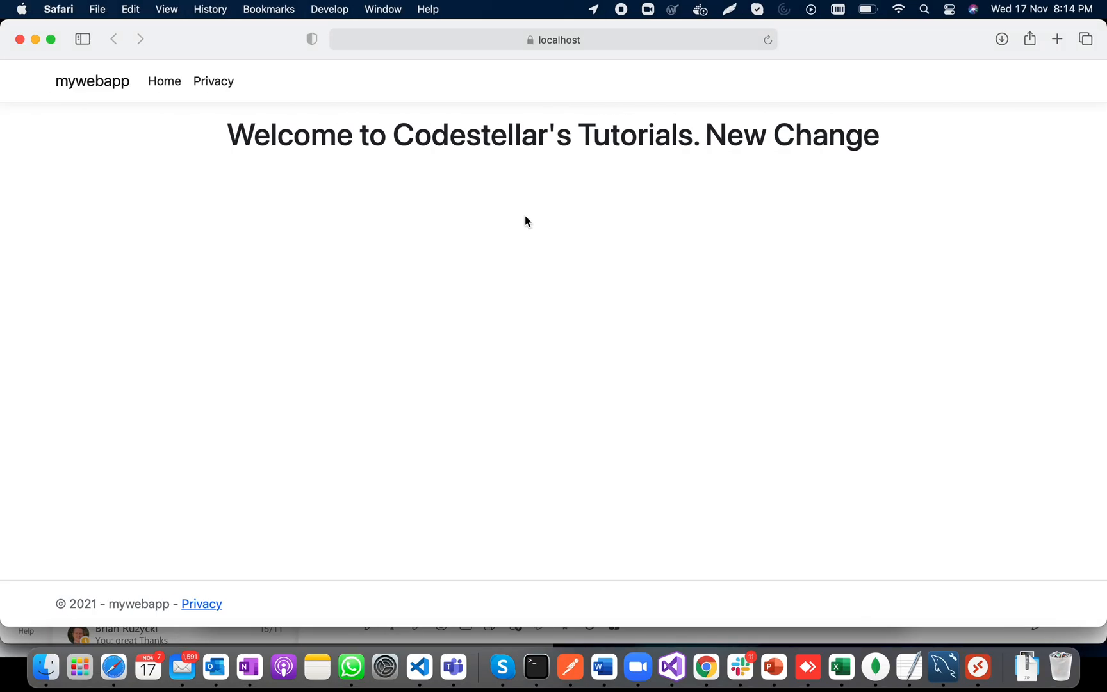
Highlight the 'New Change' words in the hot-reloaded Safari heading
double_click(789, 133)
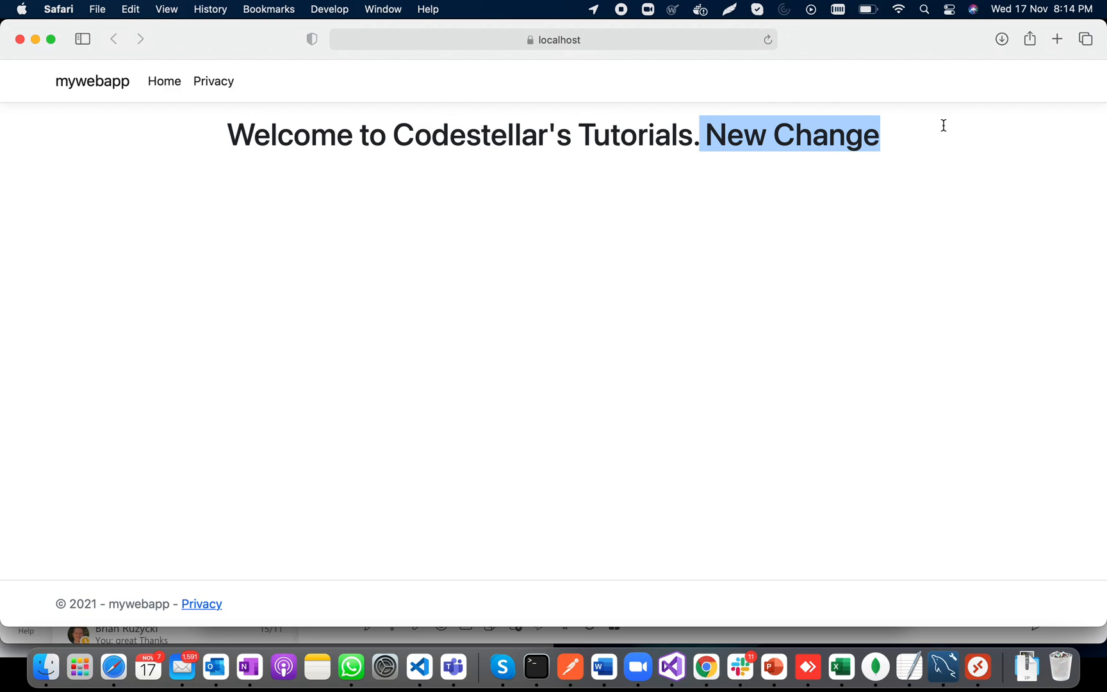
mouse_move(805, 72)
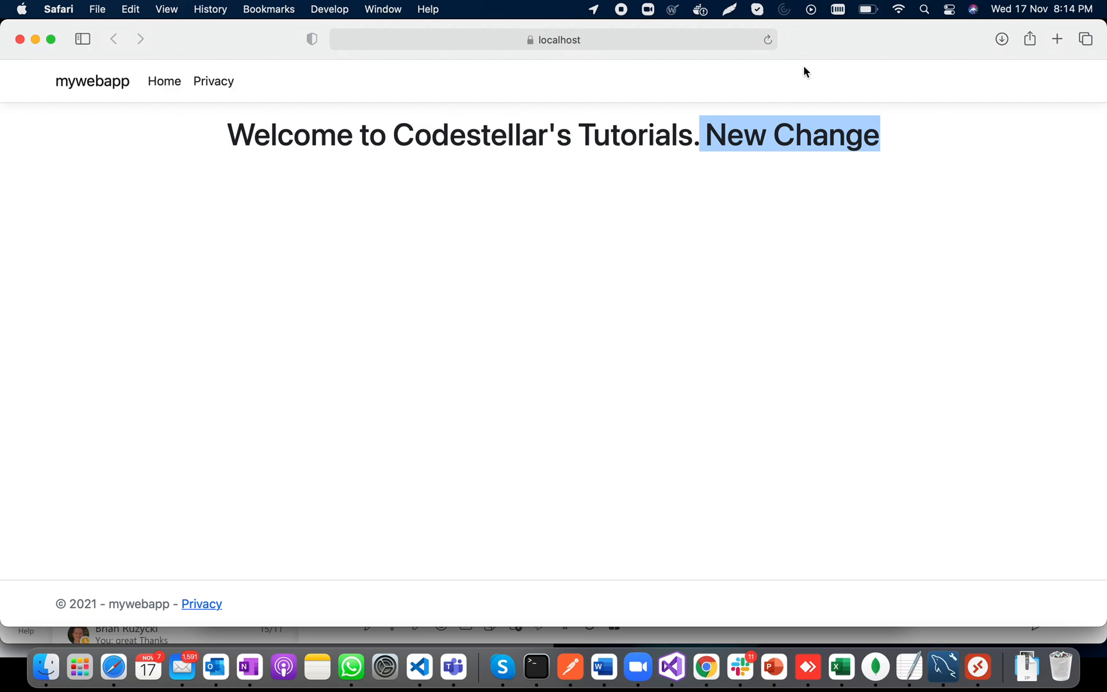